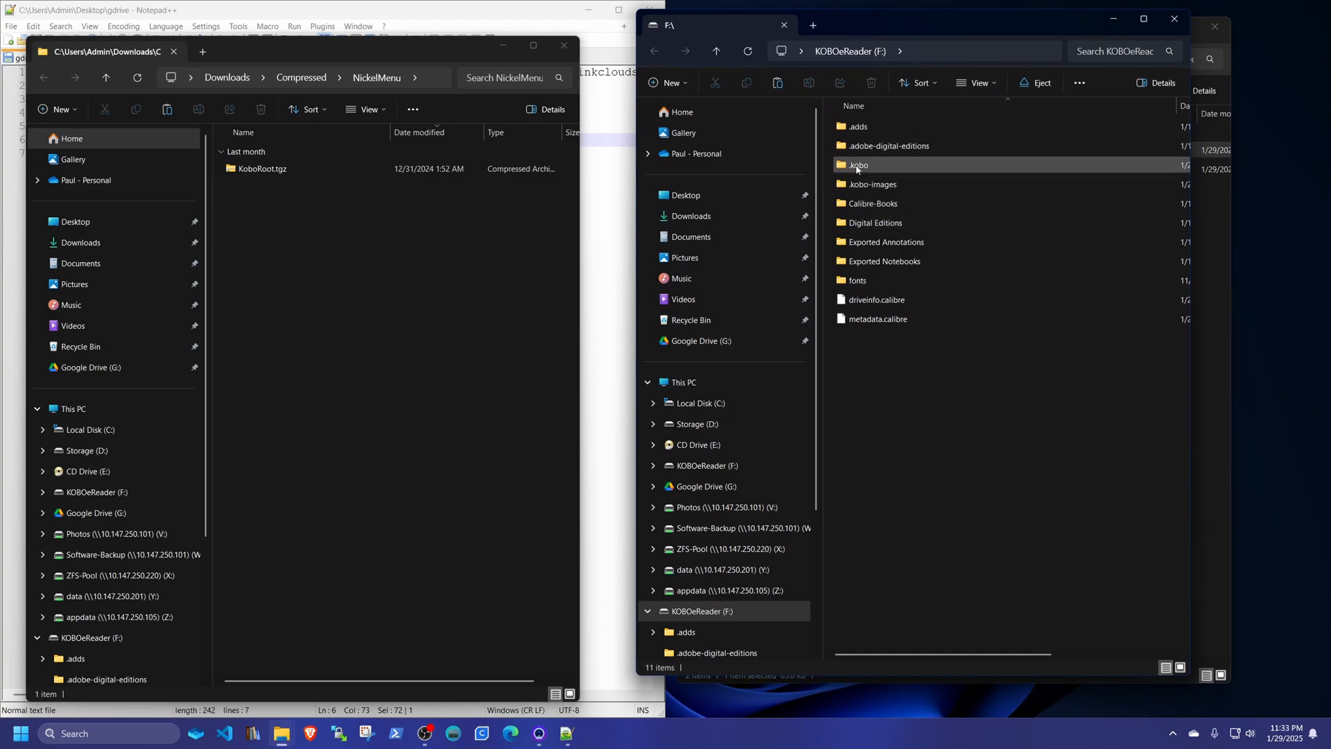
Copy KoboRoot.tgz from the NickelMenu download into the .kobo folder on drive F:.
click(1011, 394)
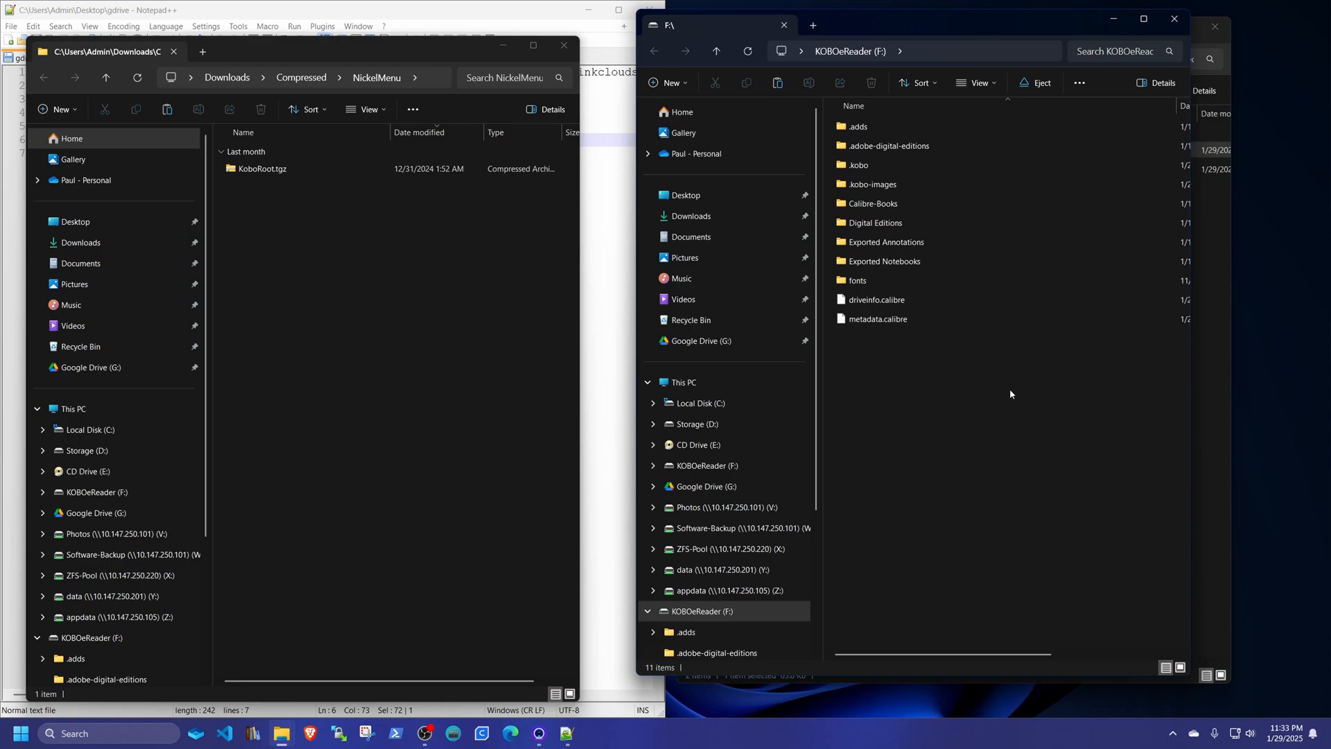
mouse_move(1059, 427)
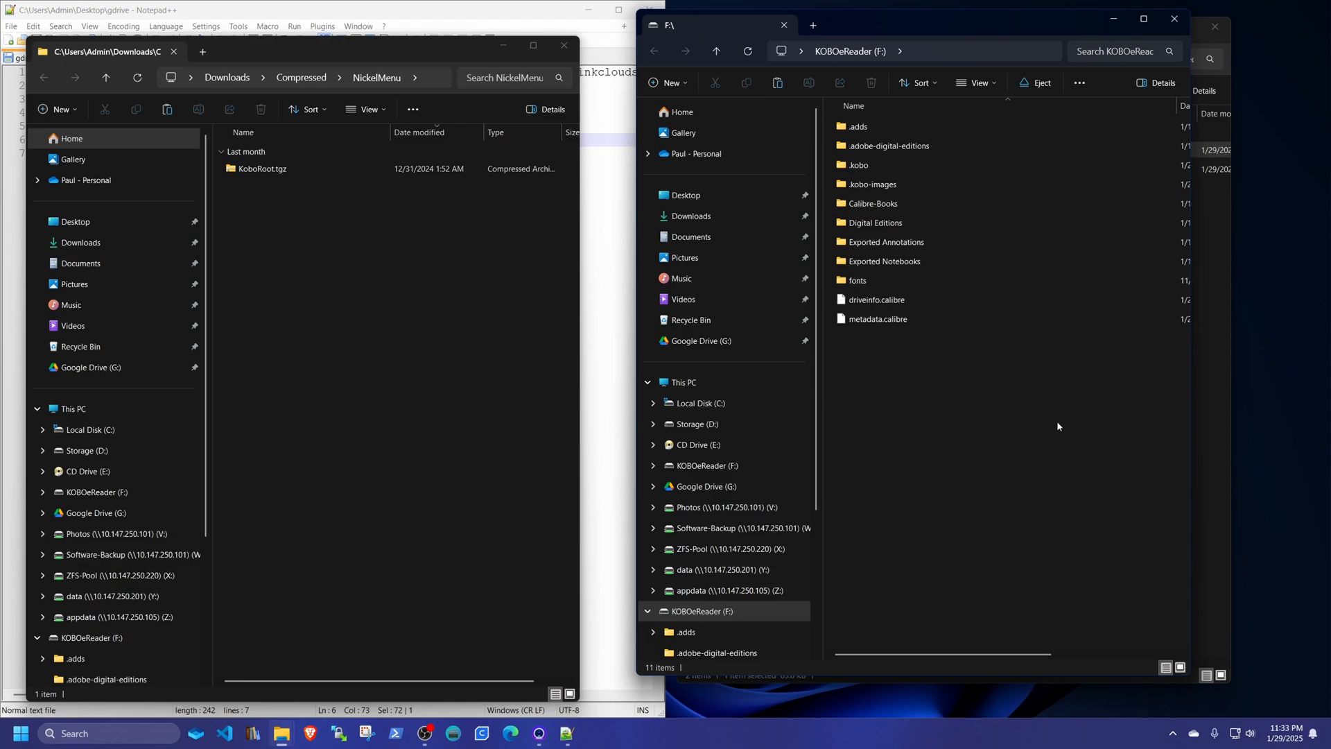
mouse_move(968, 429)
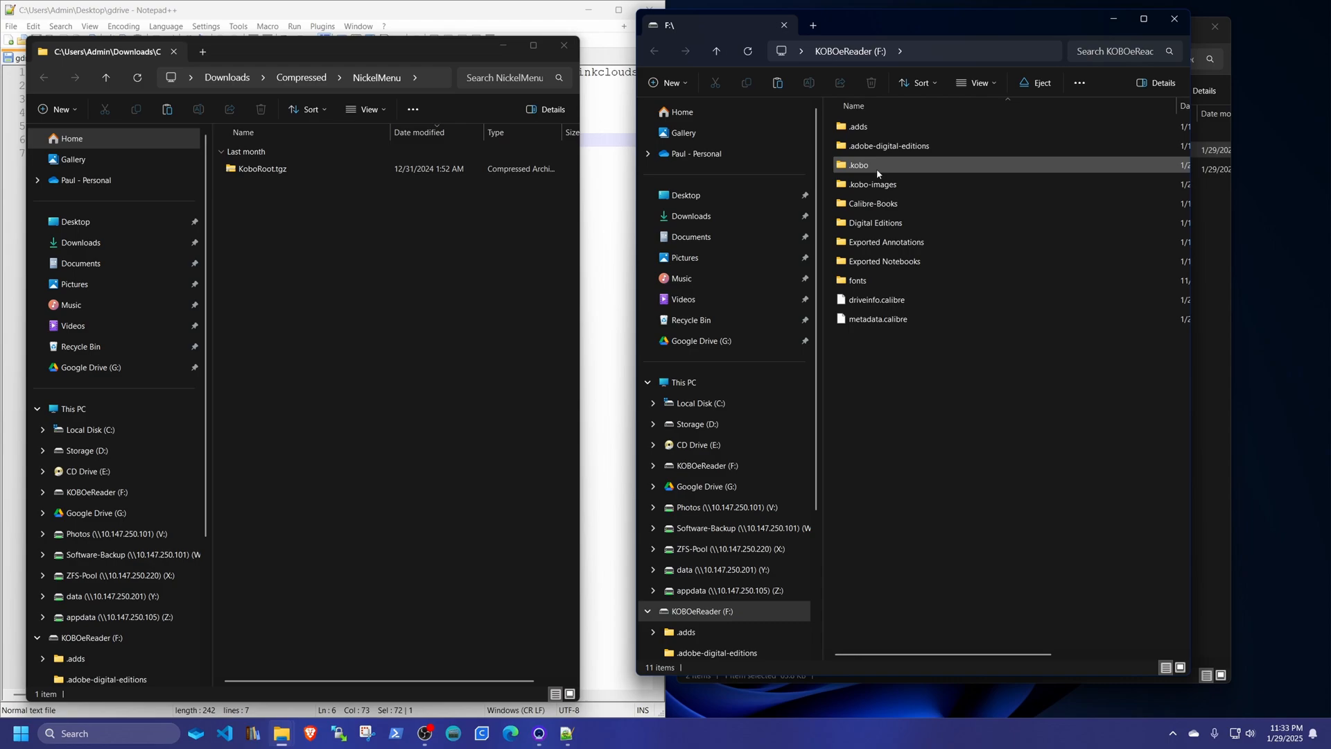
double_click(859, 165)
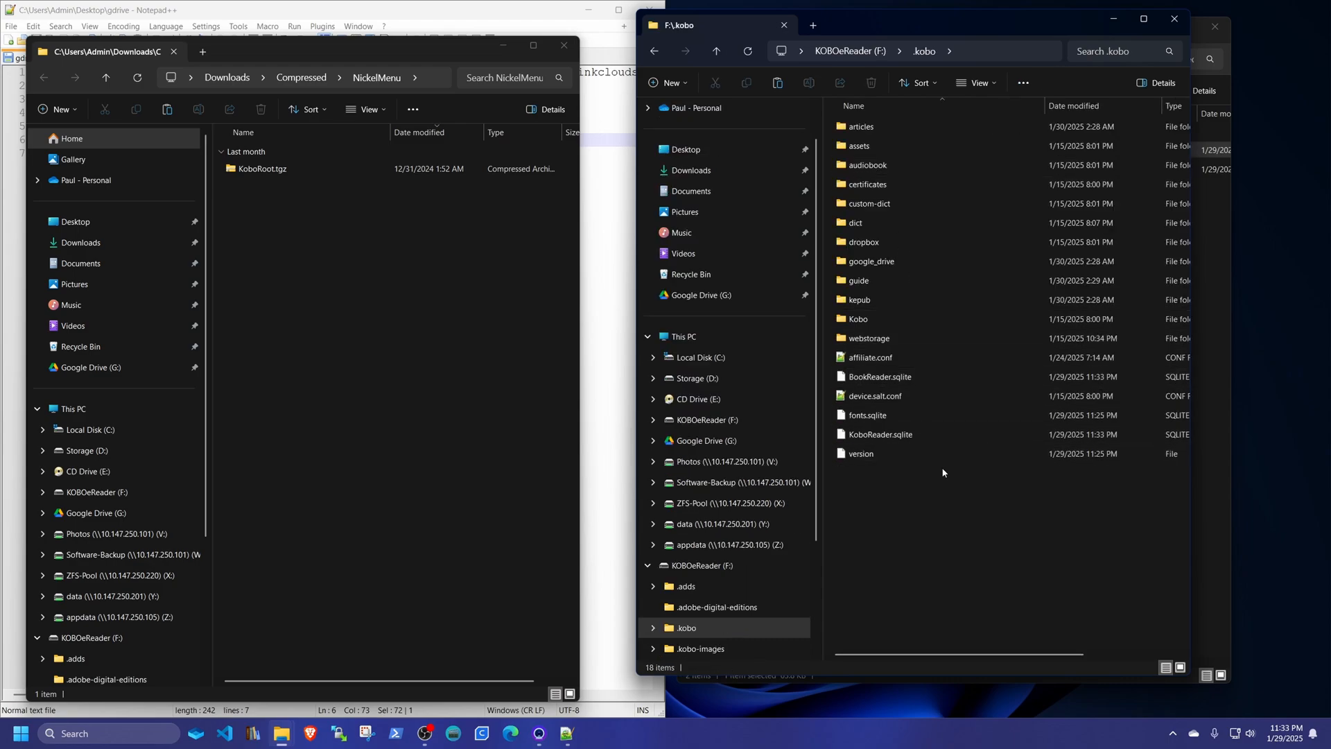
click(261, 169)
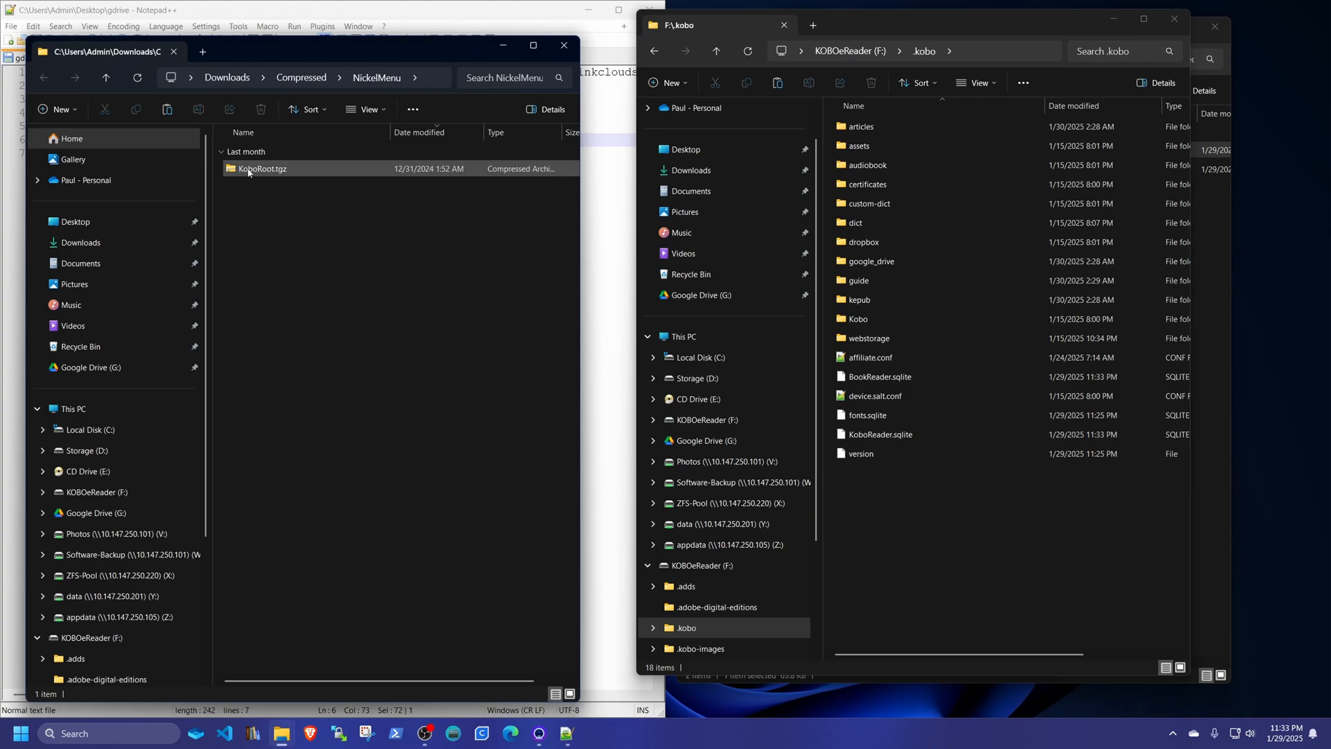
click(263, 169)
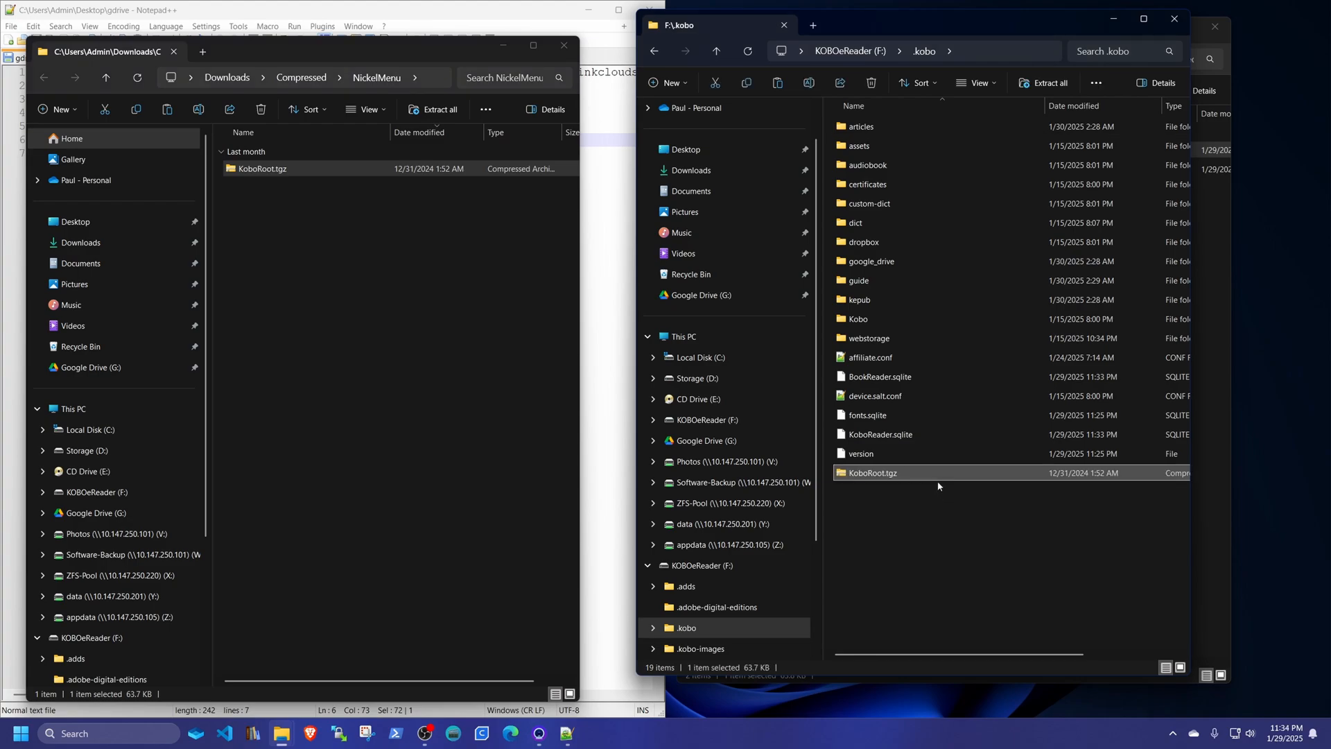
Return to the KOBOeReader (F:) drive's top level and bring up its context menu.
click(707, 420)
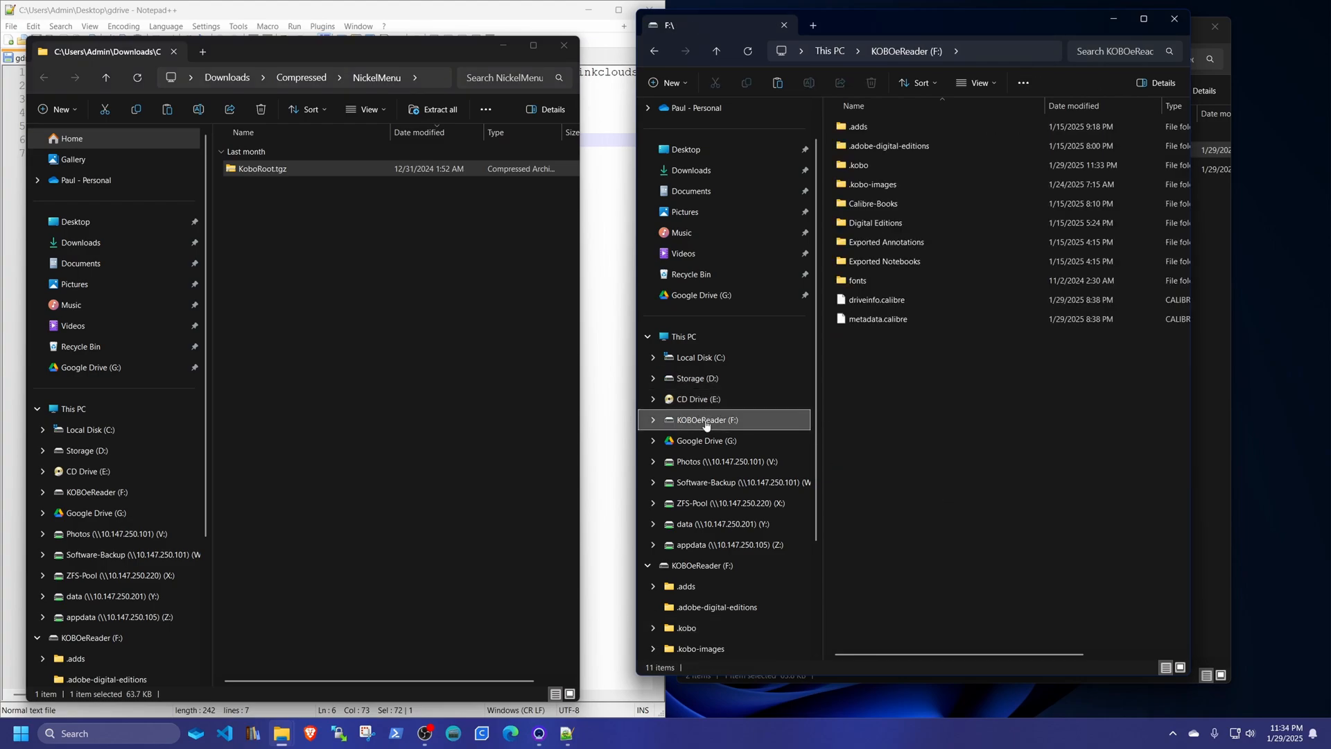
right_click(707, 419)
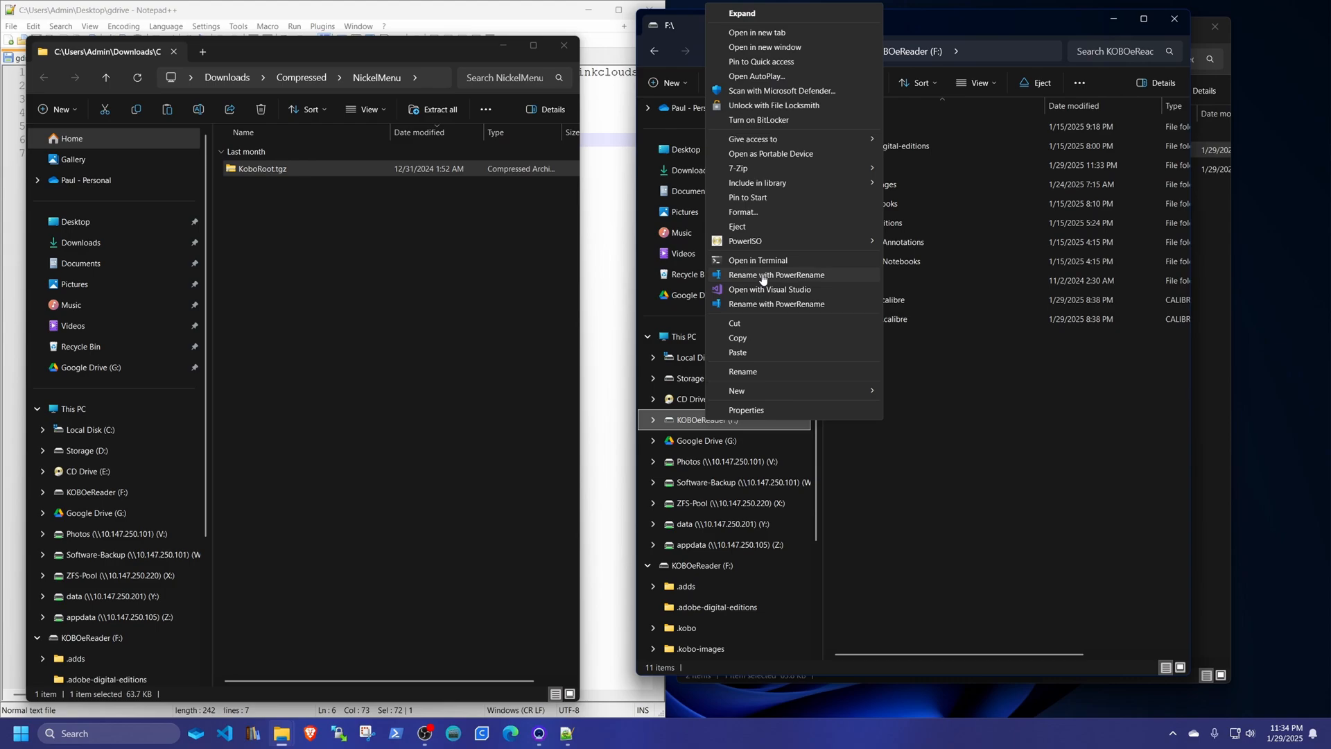
click(737, 226)
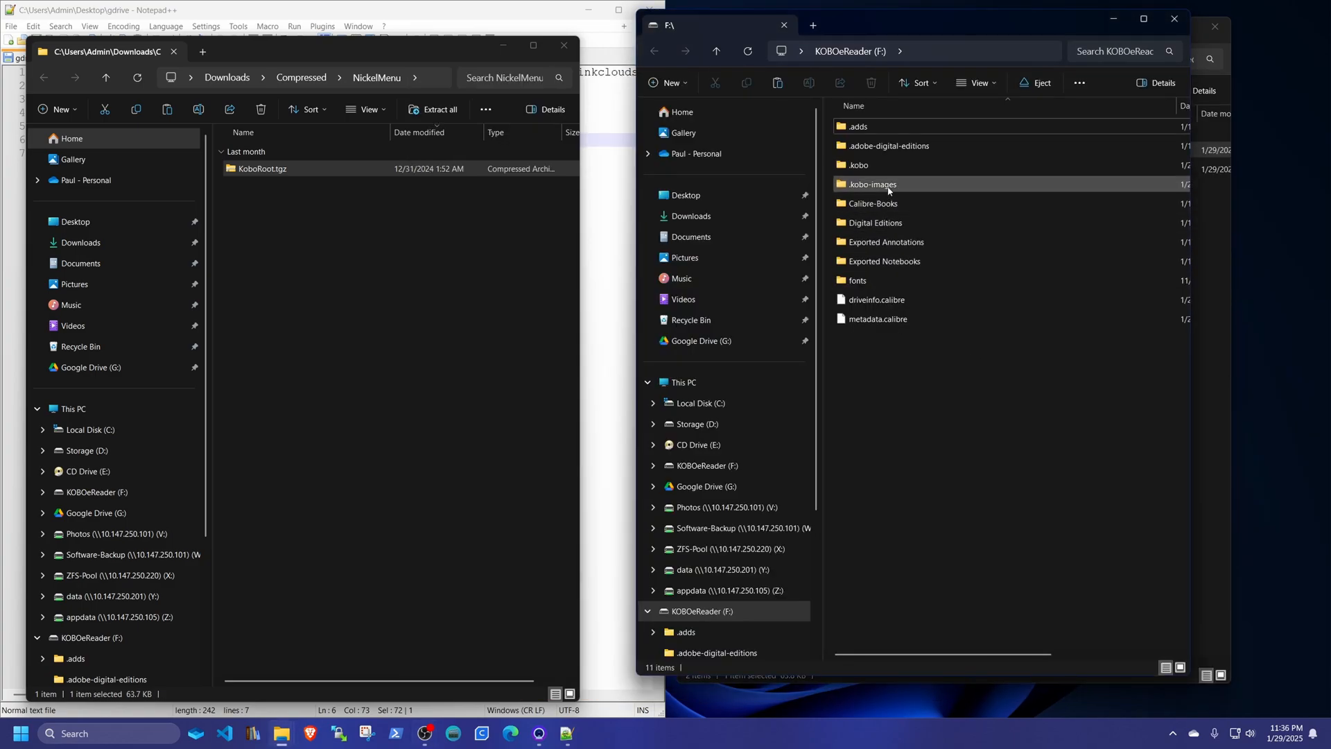
mouse_move(865, 127)
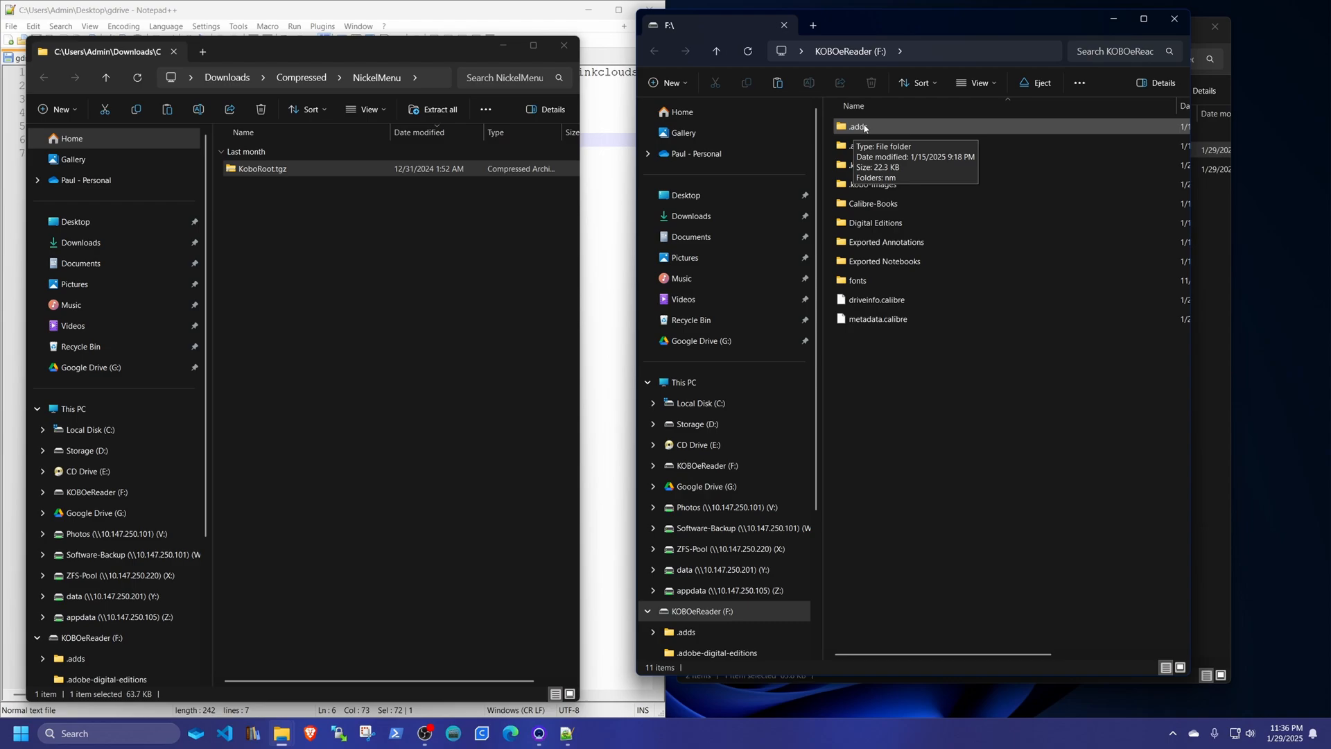
Browse into .adds\nm and open the doc file with Edit with Notepad++.
double_click(857, 126)
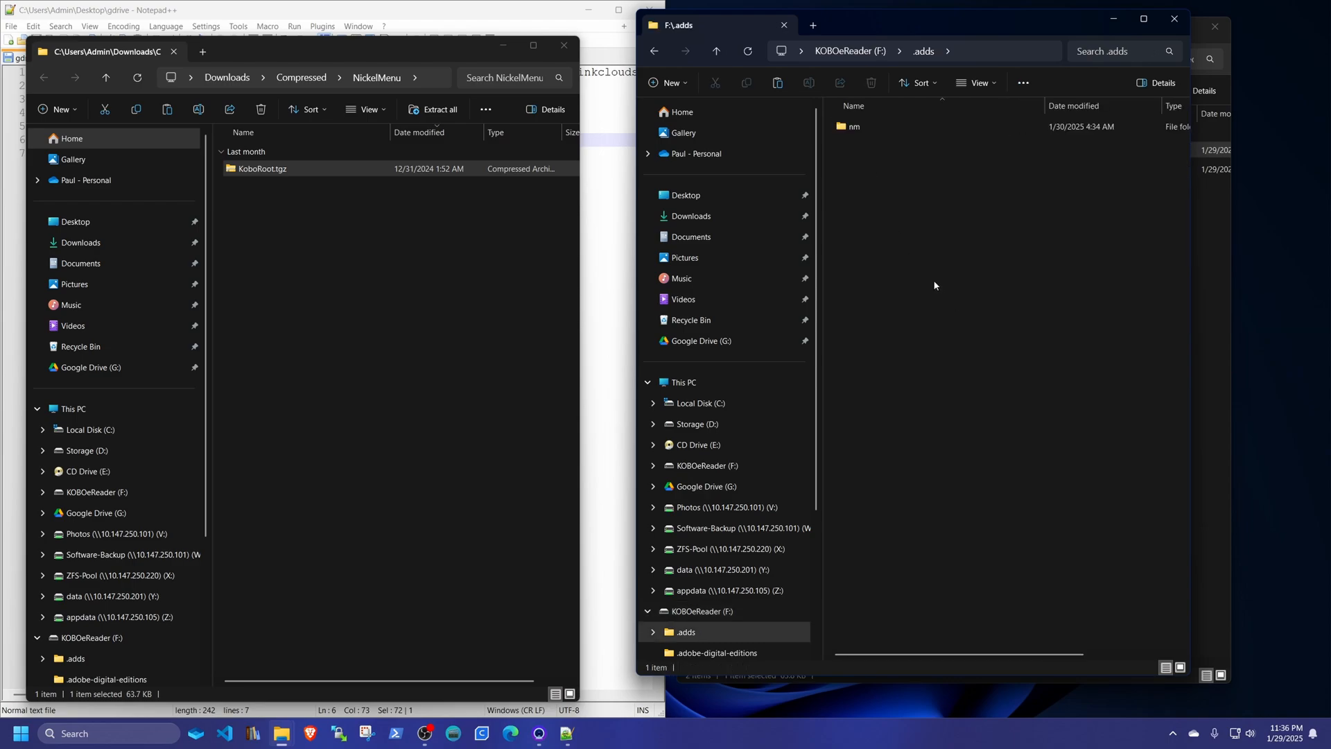
click(853, 126)
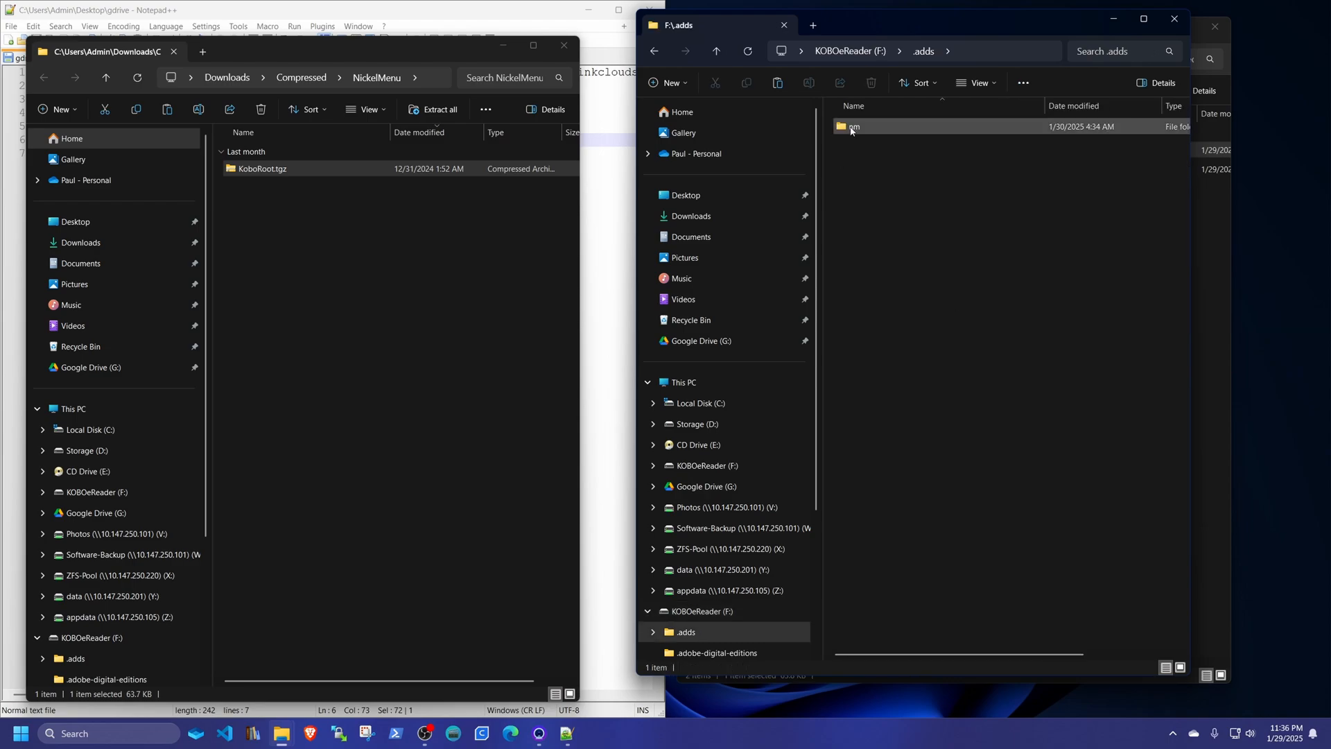
double_click(851, 126)
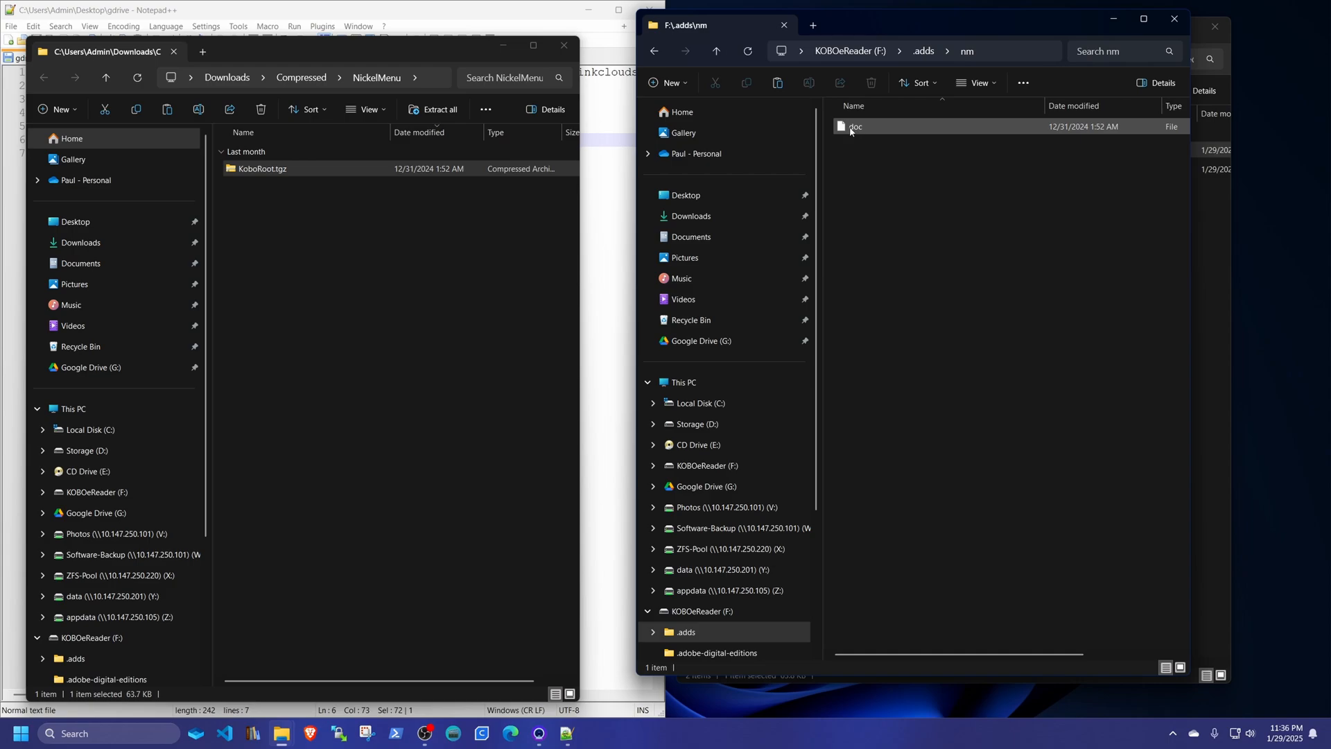
double_click(855, 127)
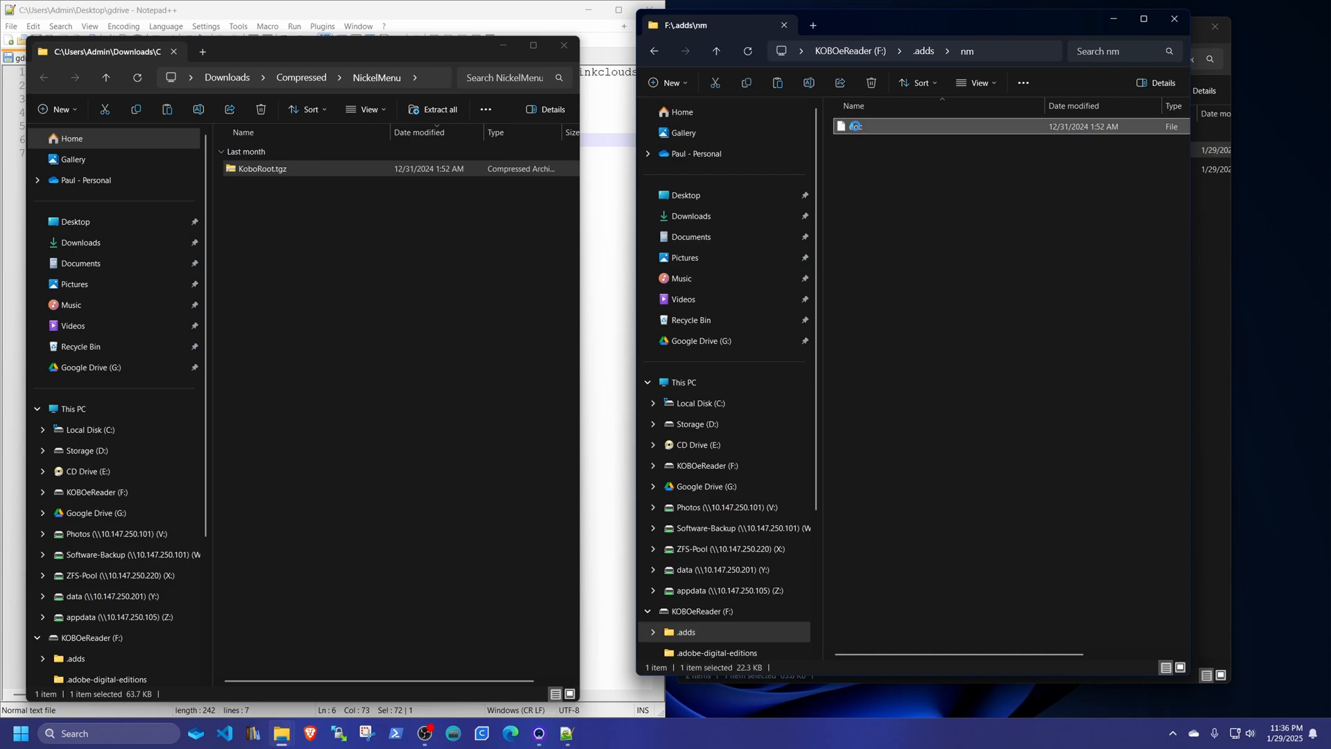
right_click(856, 126)
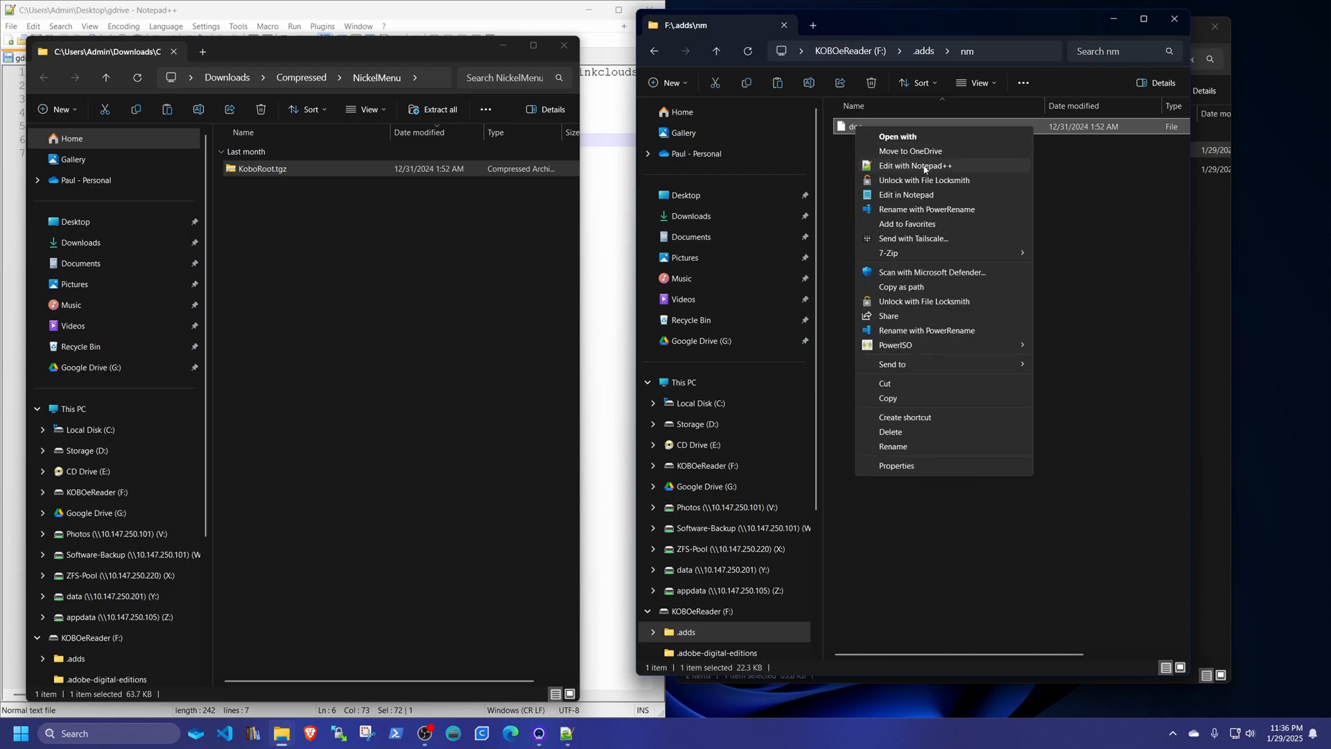
click(915, 165)
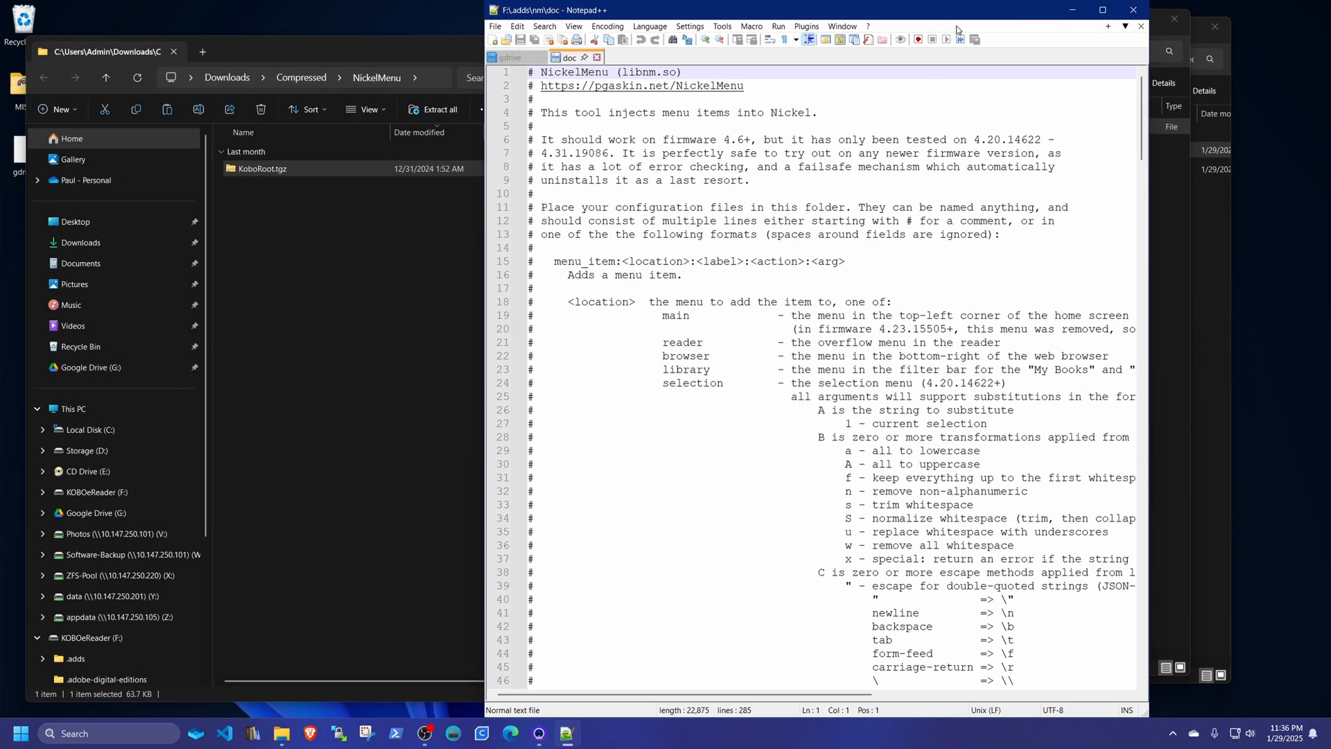
Append 'menu_item : main : Google Drive : nickel_open : library : gdrive' to doc and save.
scroll(down, 3)
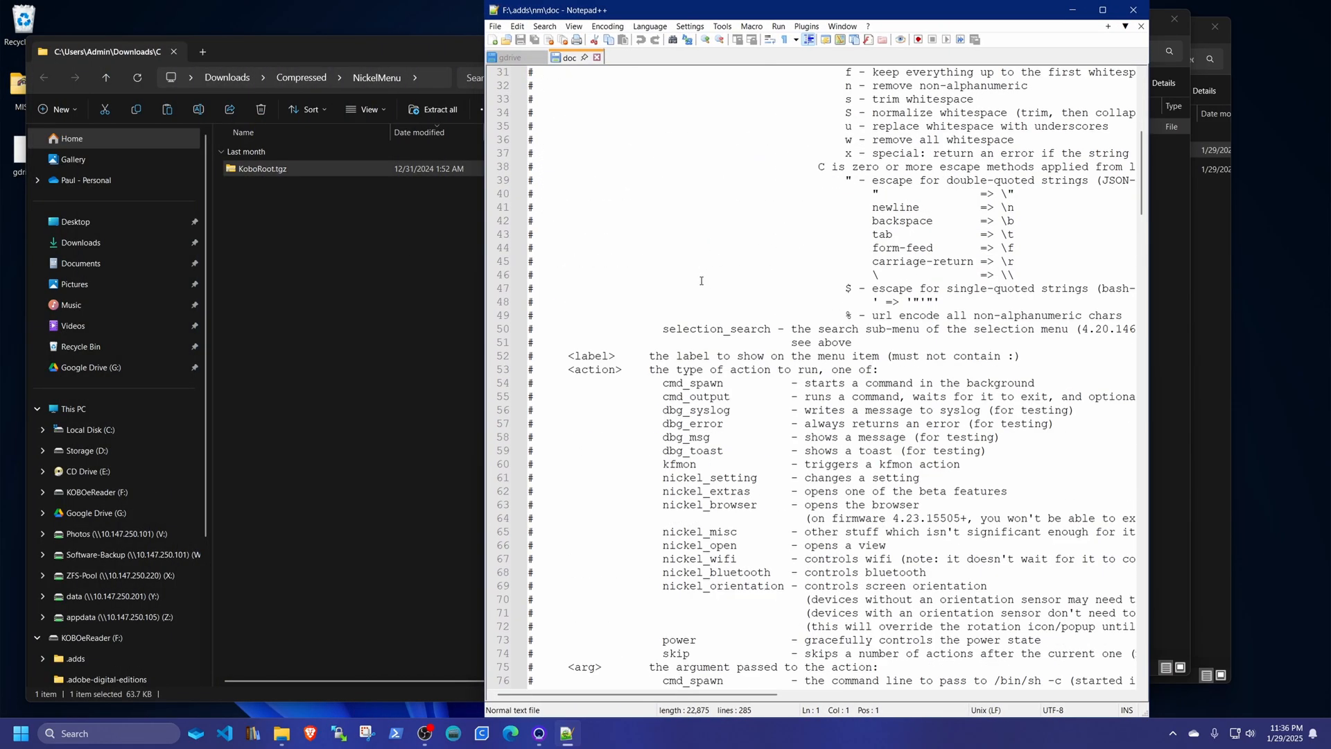
scroll(down, 3)
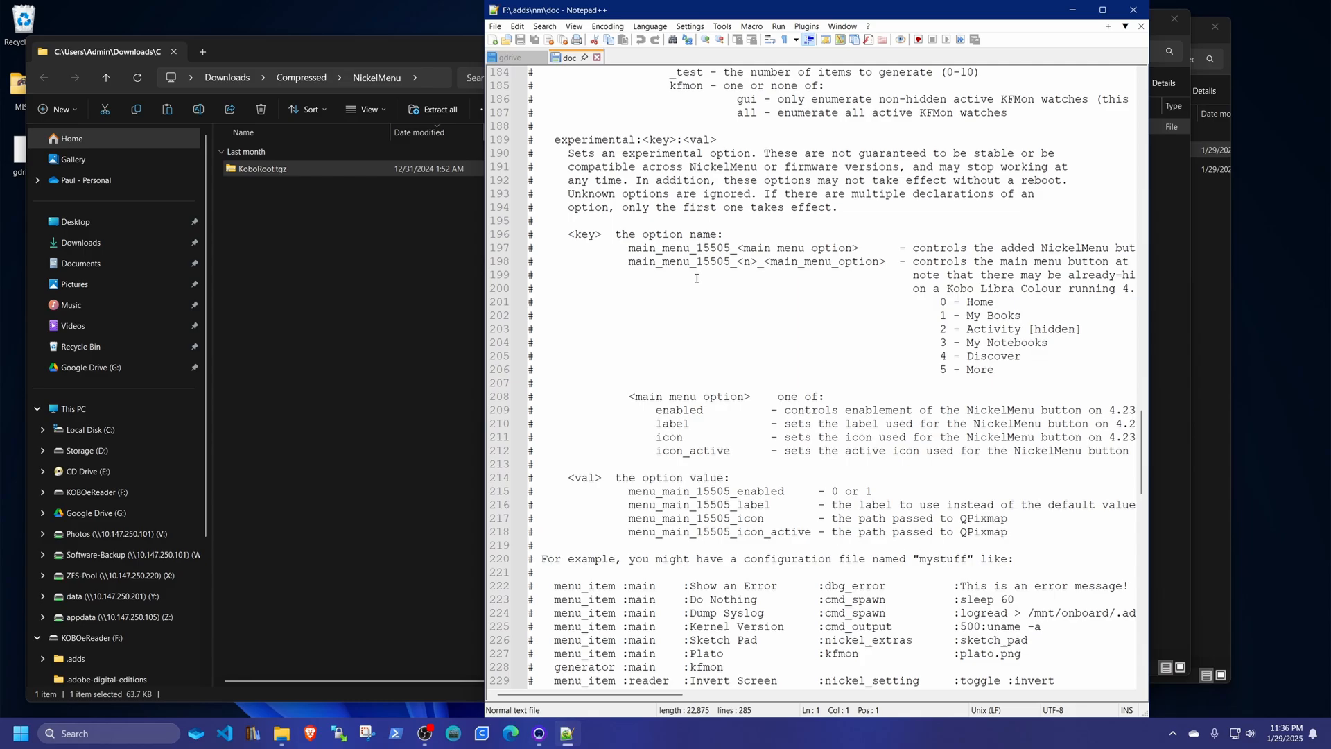
scroll(down, 3)
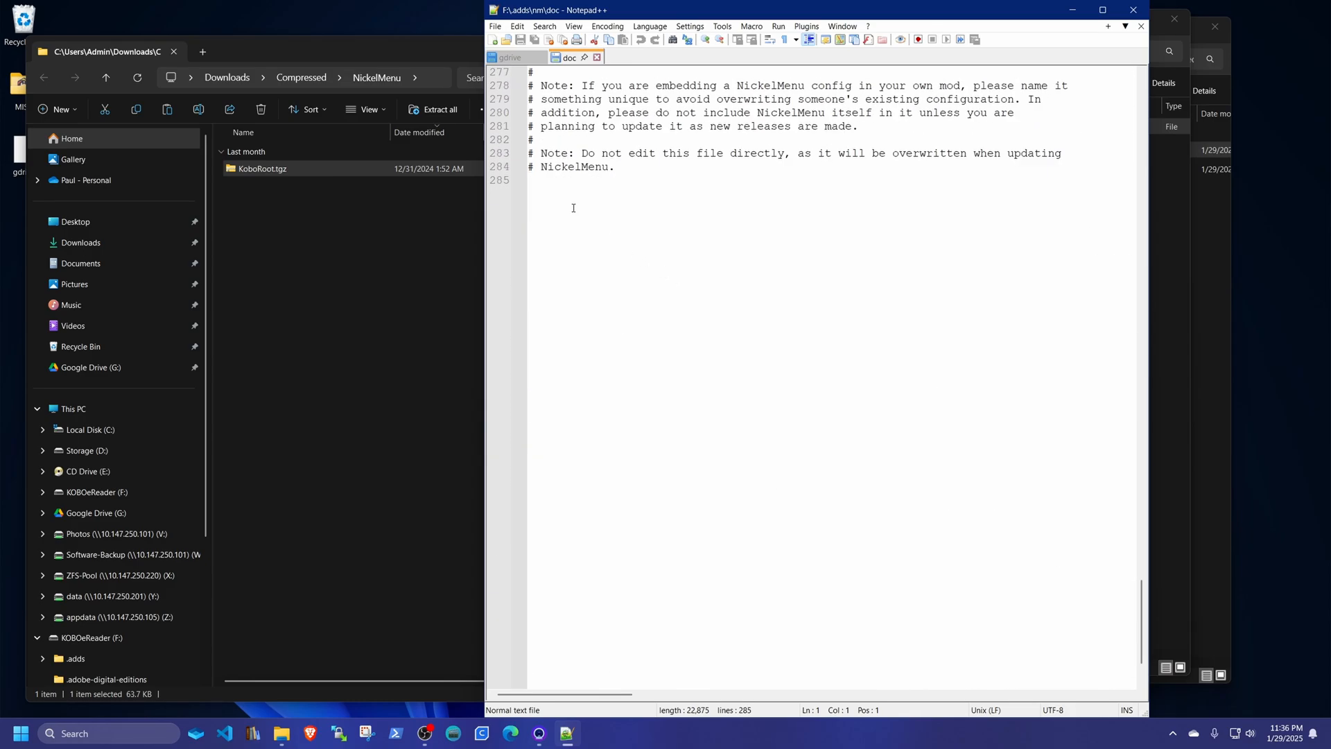
key(Enter)
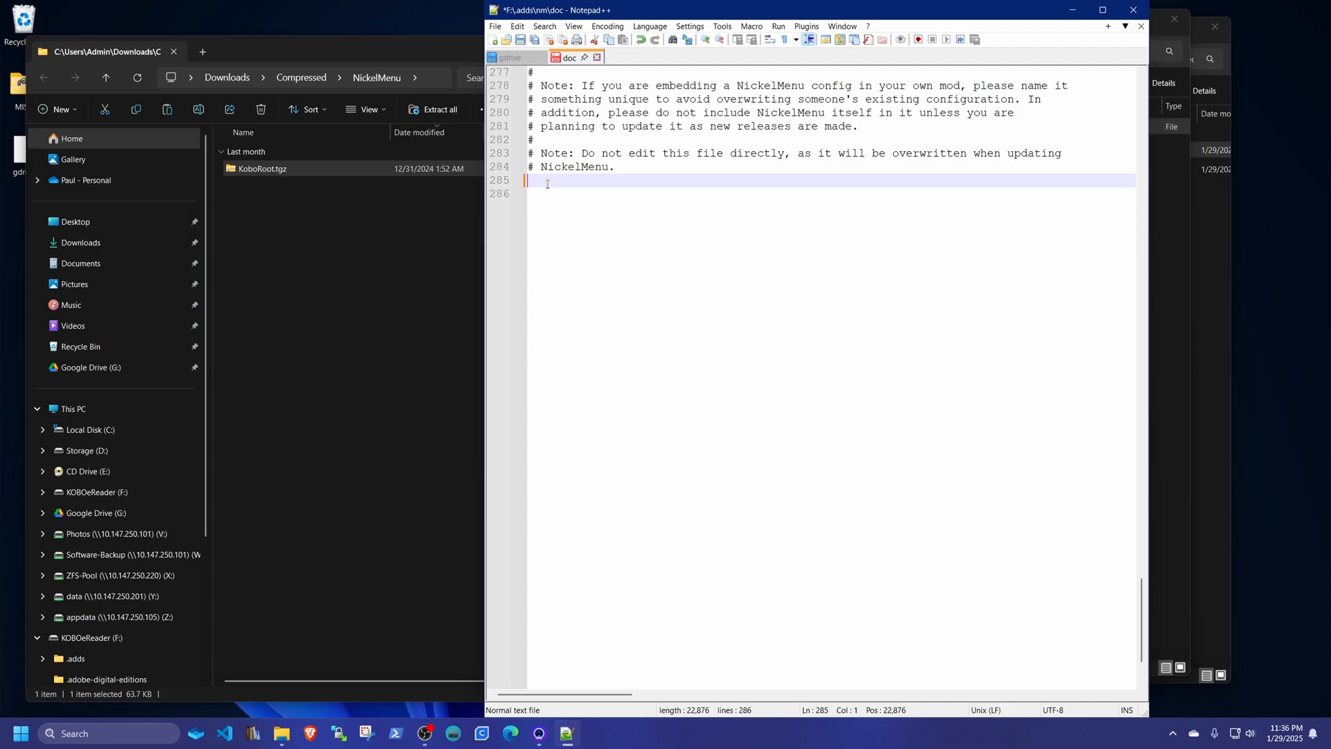
key(Enter)
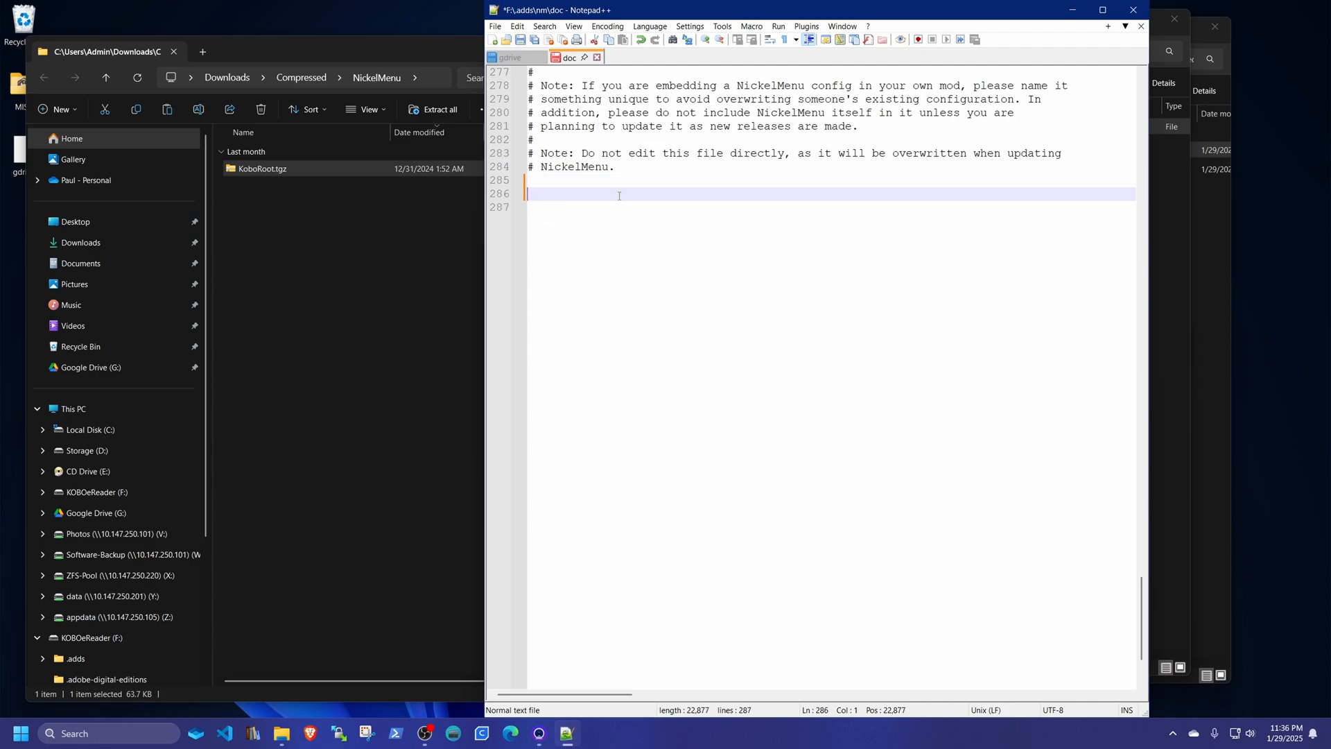
click(507, 57)
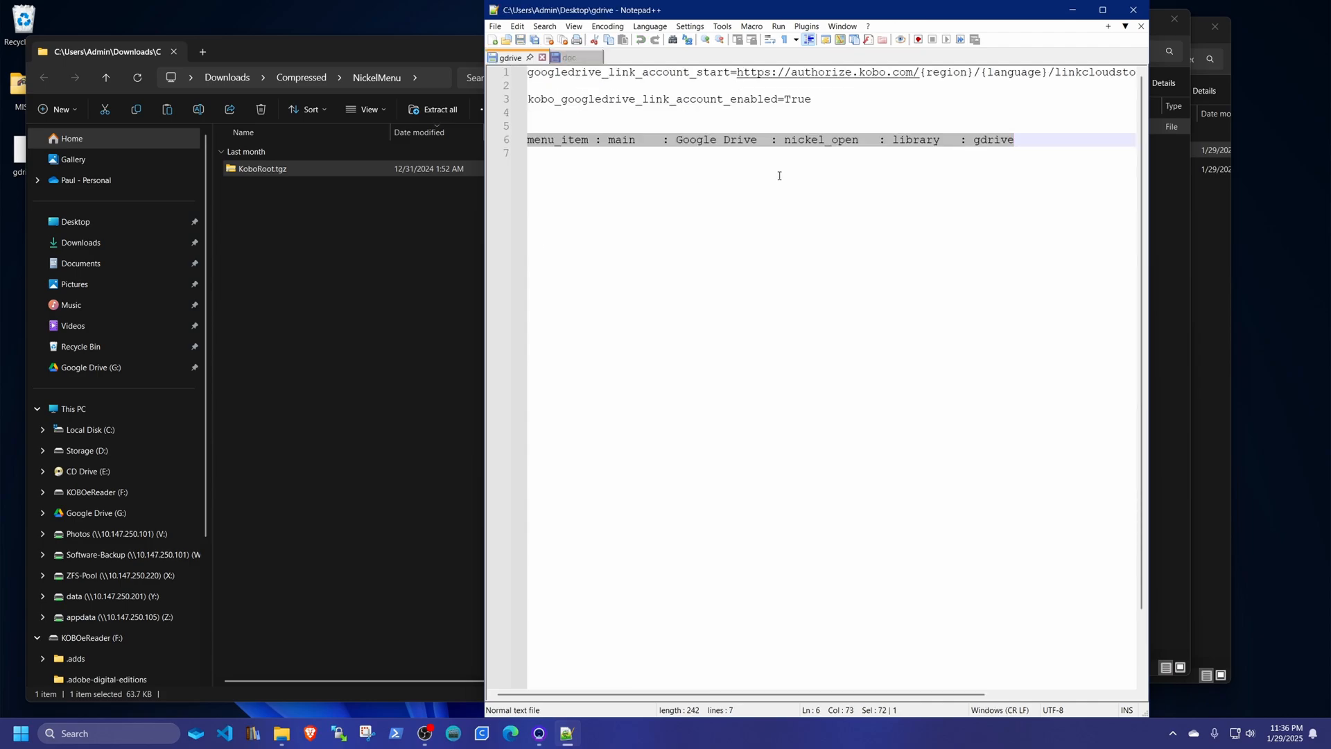
right_click(930, 141)
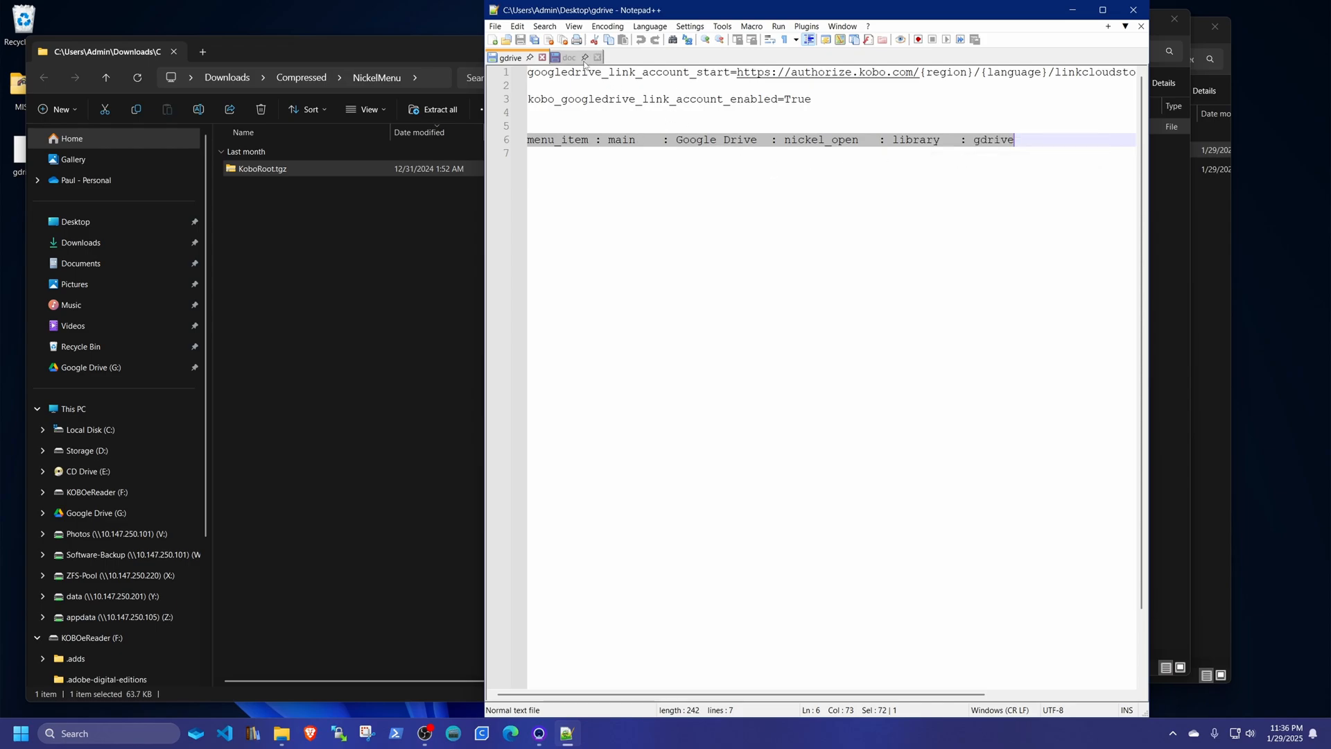
click(569, 58)
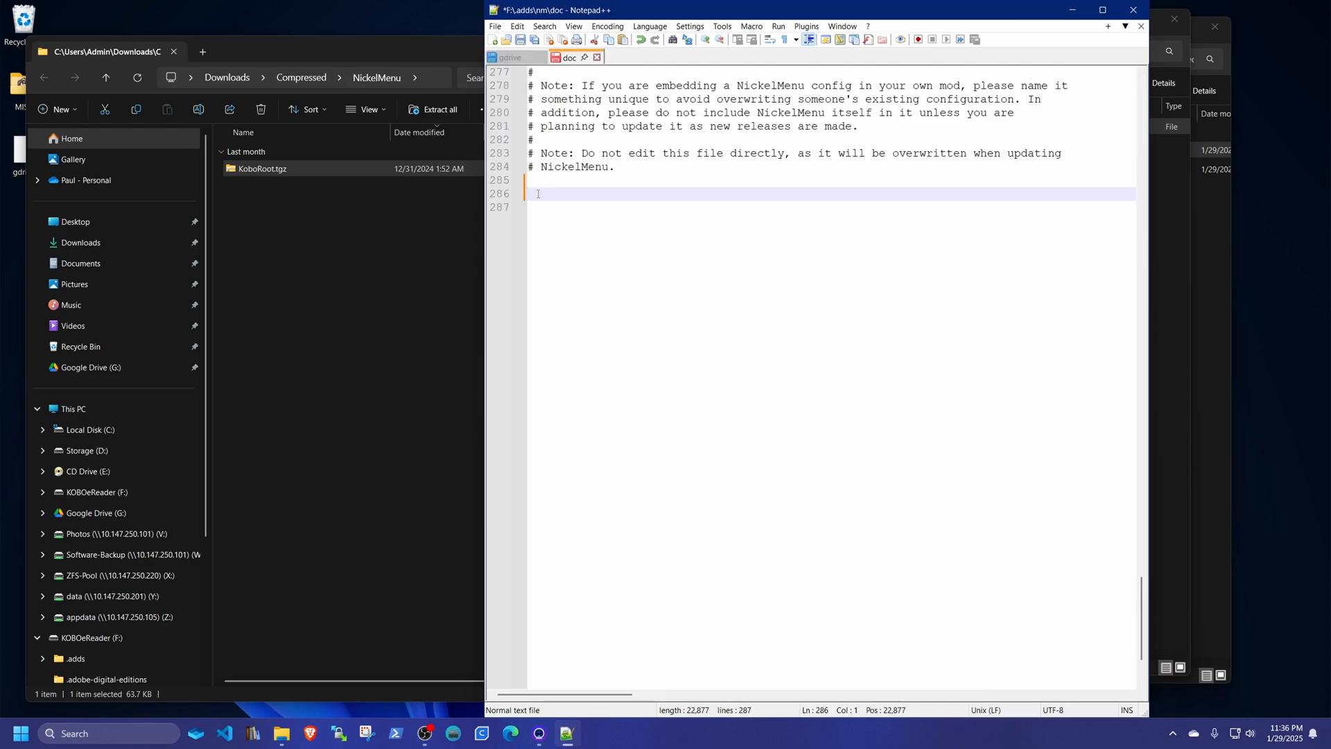
text(menu_item : main   : Google Drive   : nickel_open   : library   : gdrive)
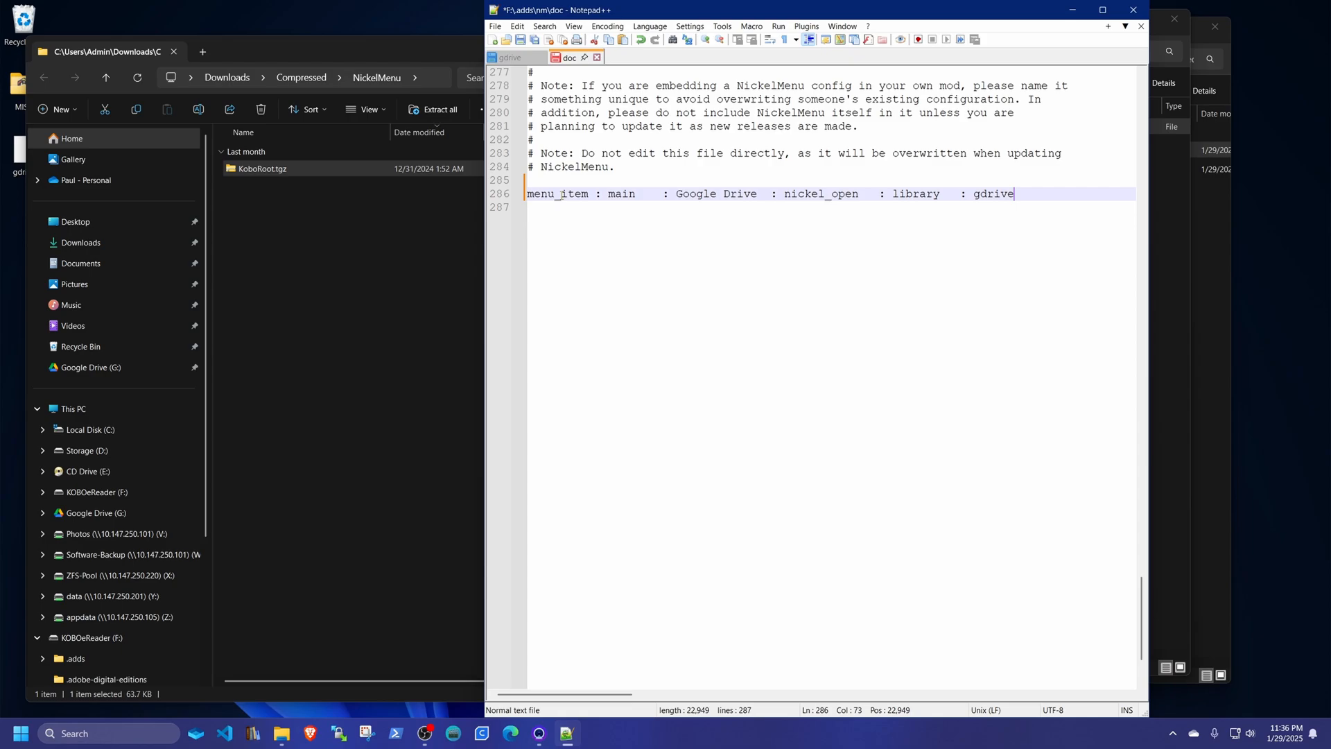
double_click(696, 193)
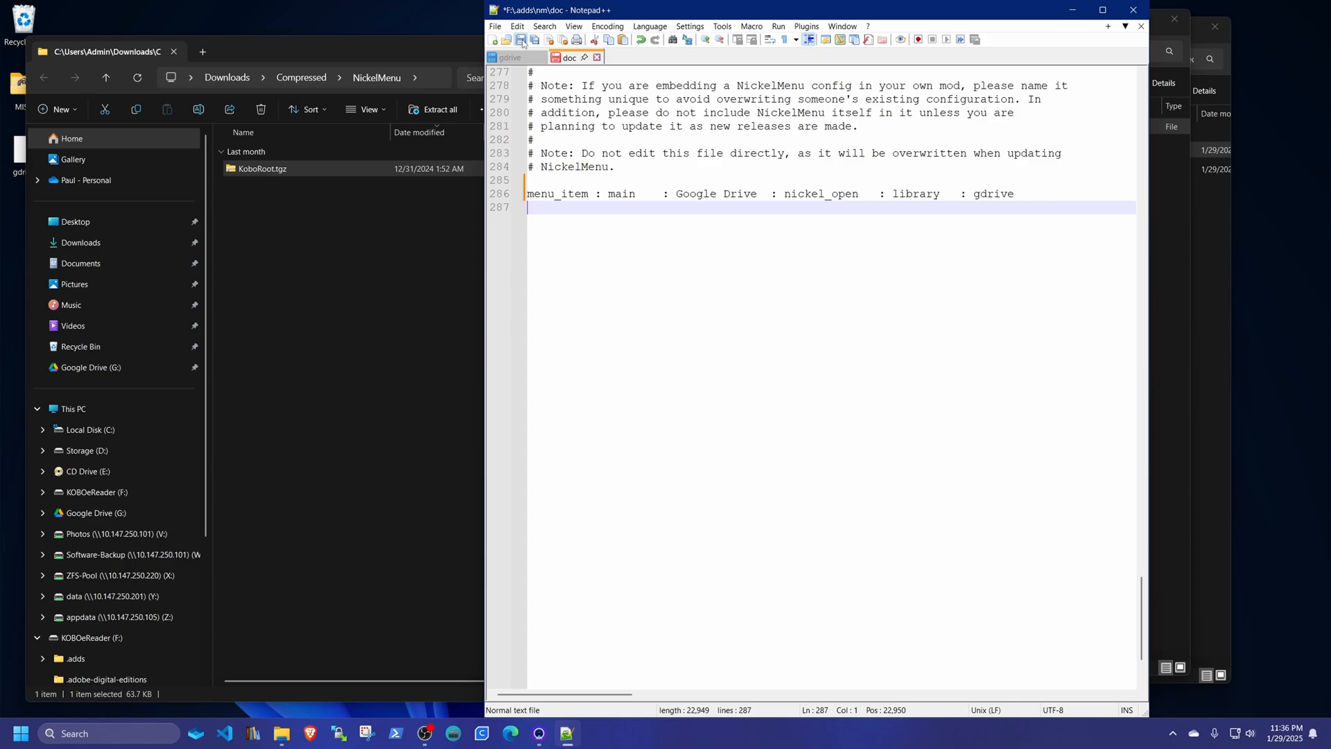
click(508, 57)
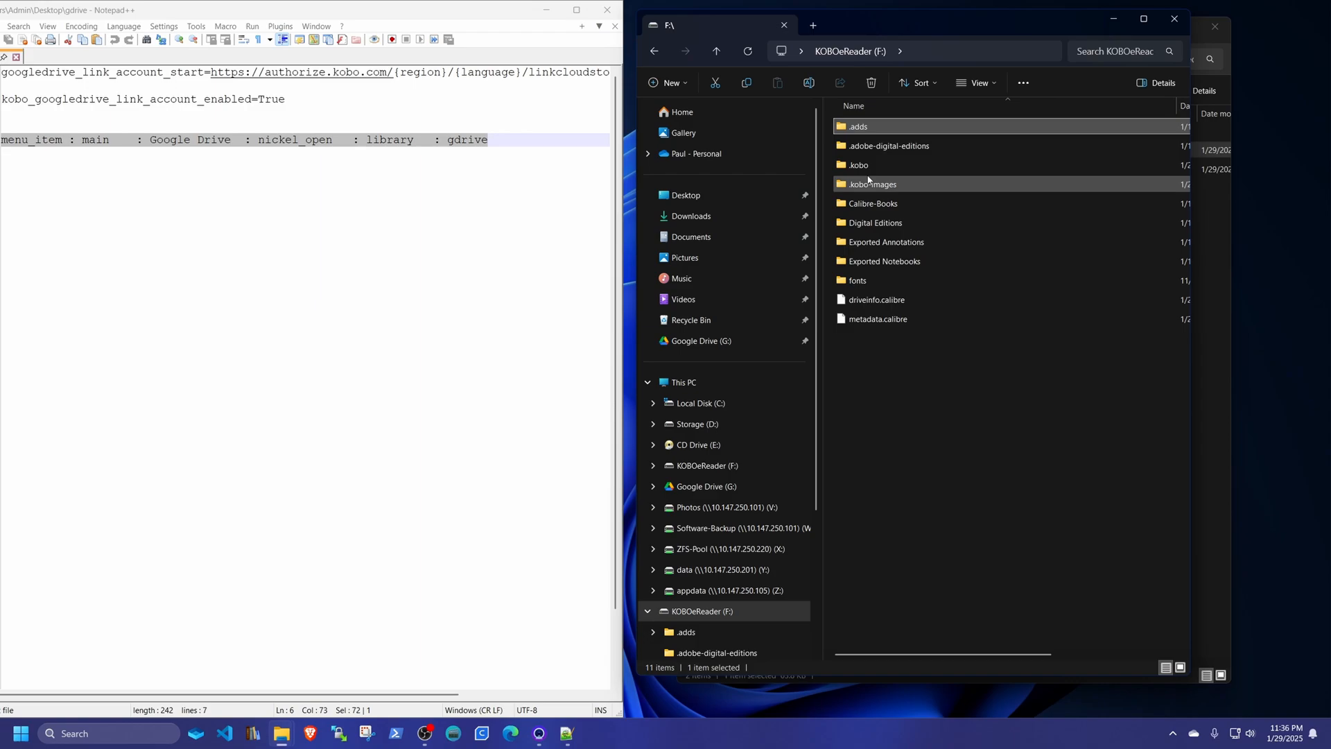
mouse_move(867, 166)
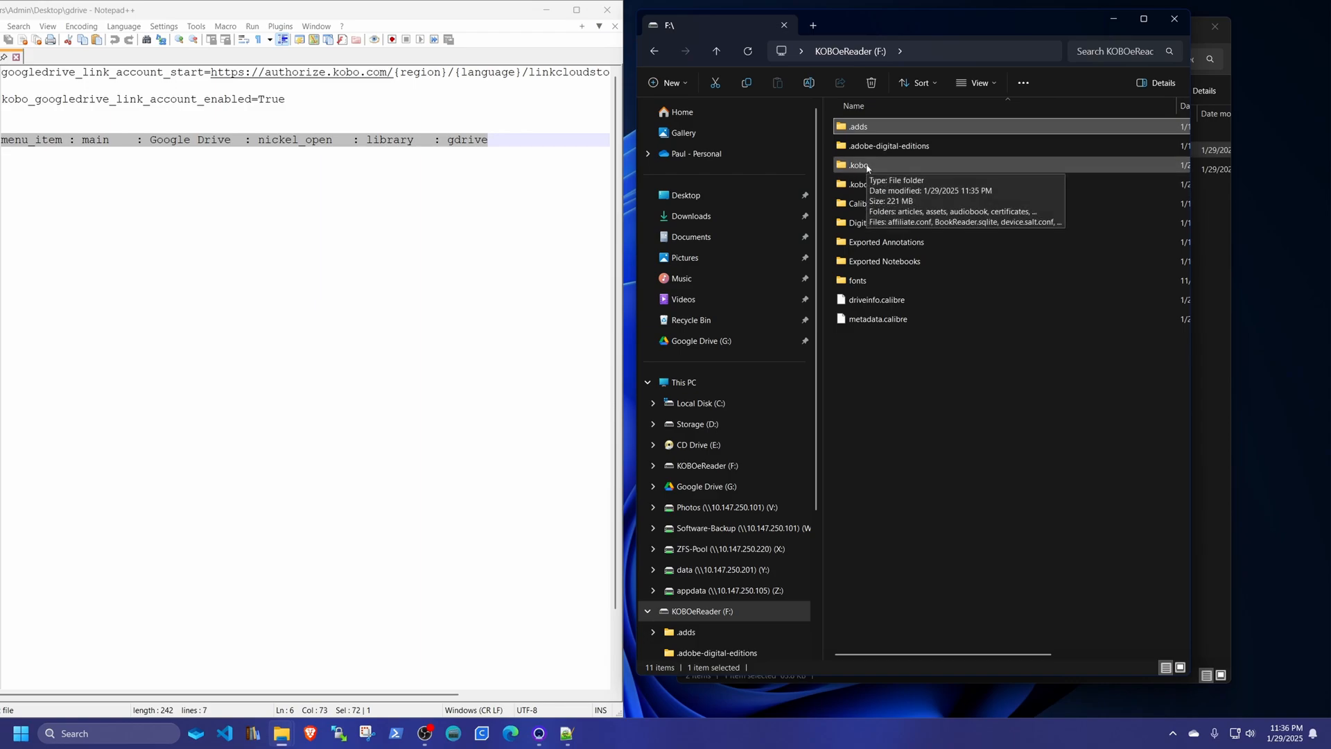
Browse .kobo\Kobo on F: and open Kobo eReader.conf in Notepad++.
double_click(858, 165)
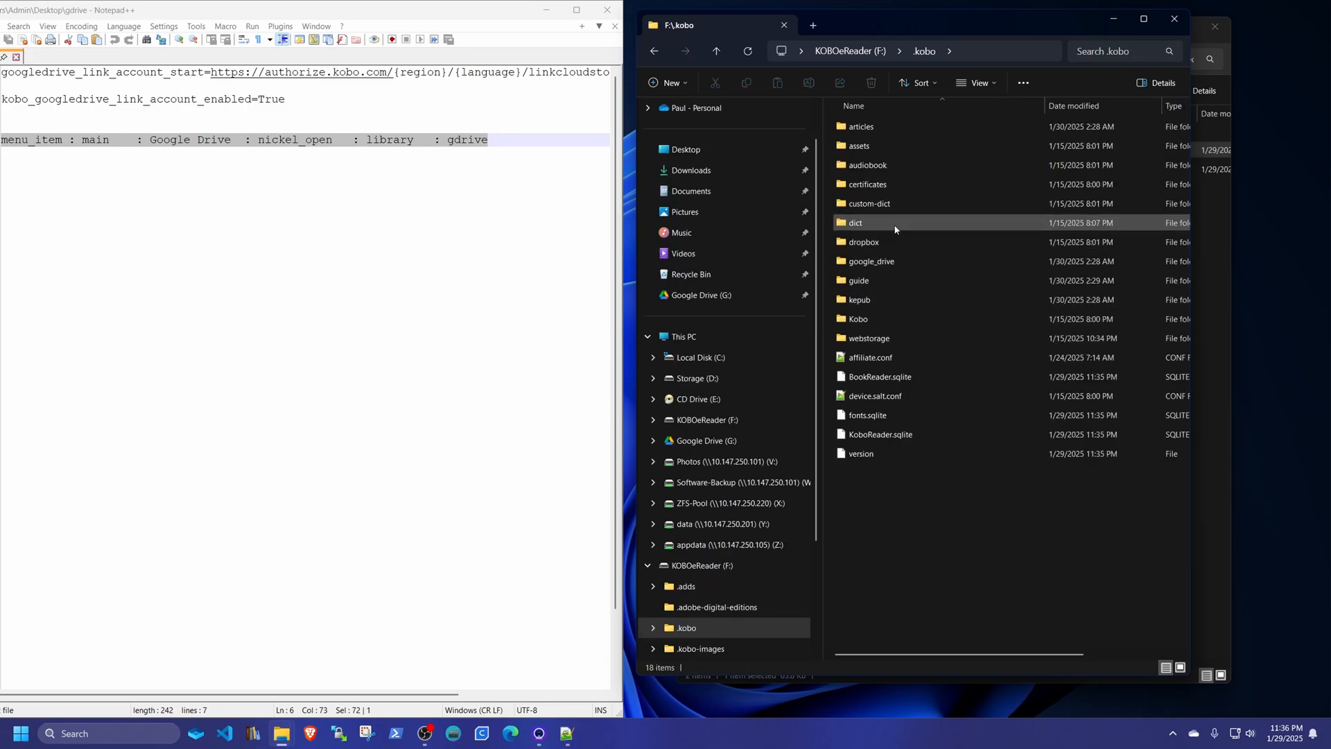
mouse_move(866, 319)
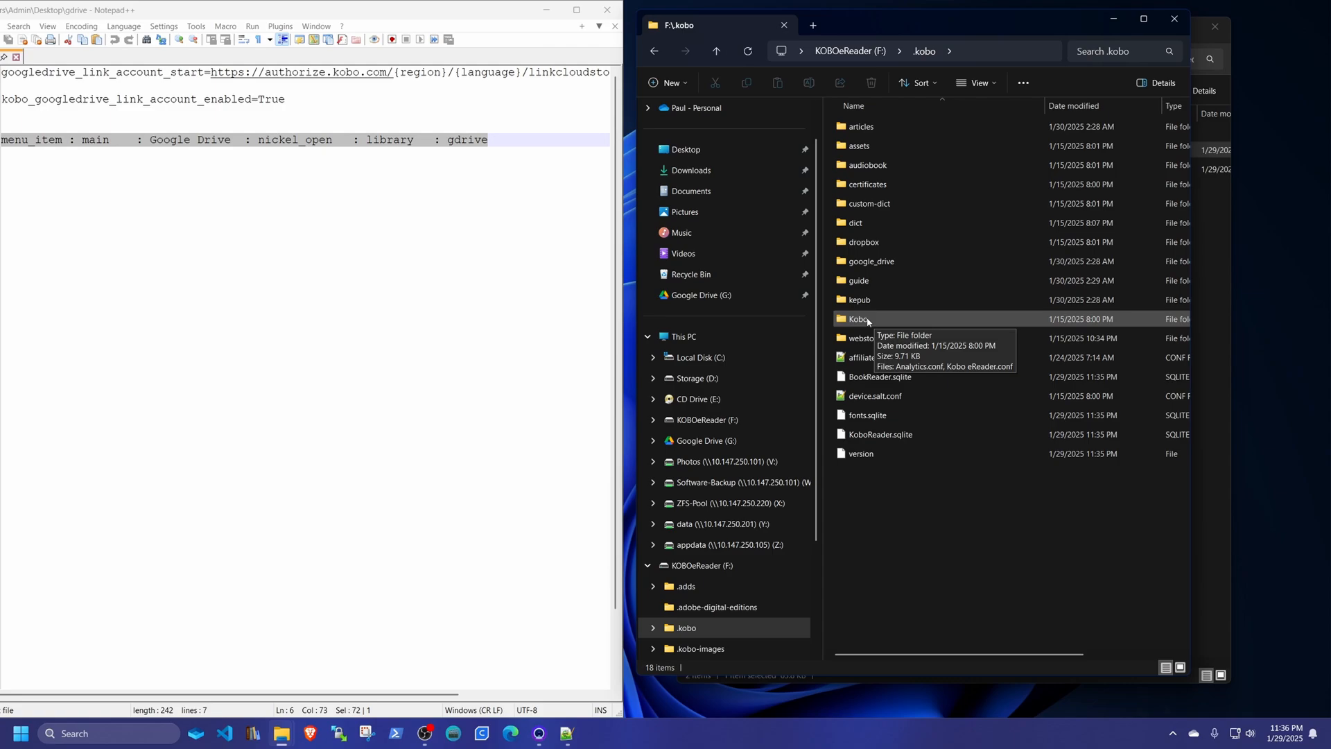
double_click(857, 319)
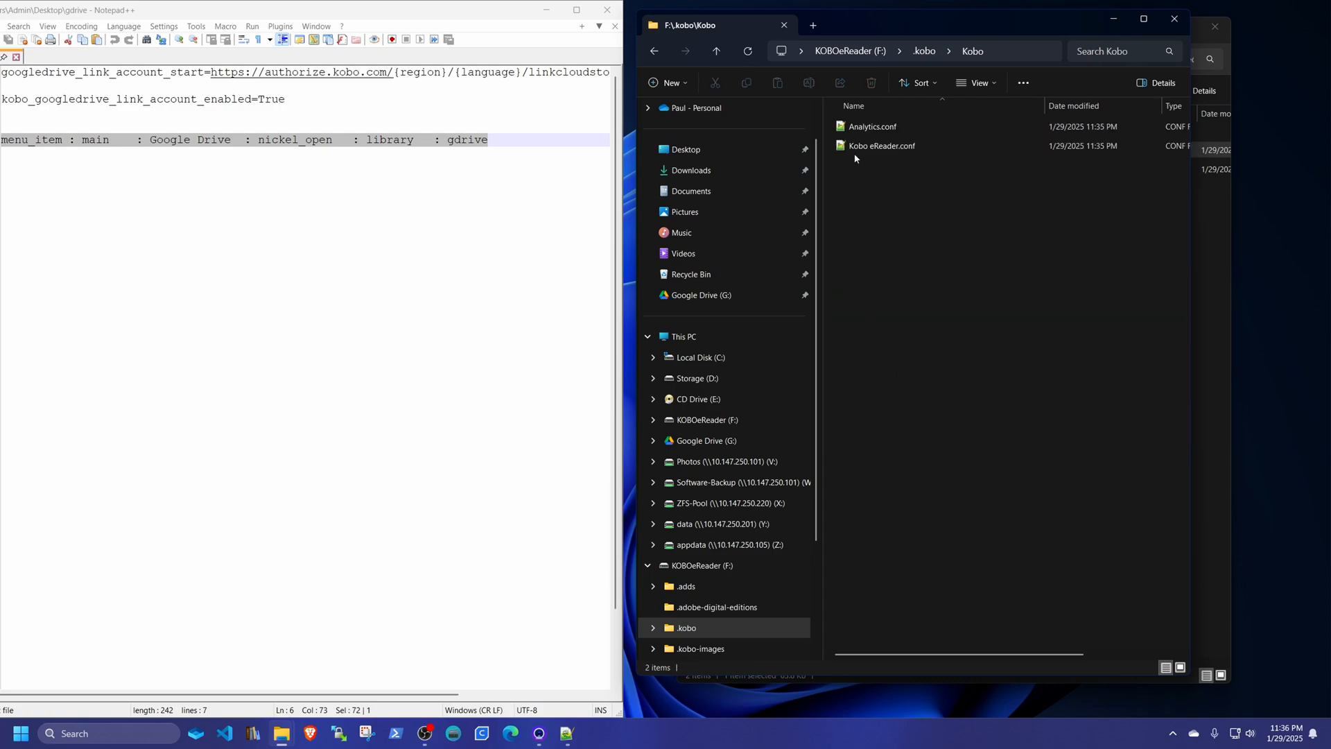
mouse_move(883, 146)
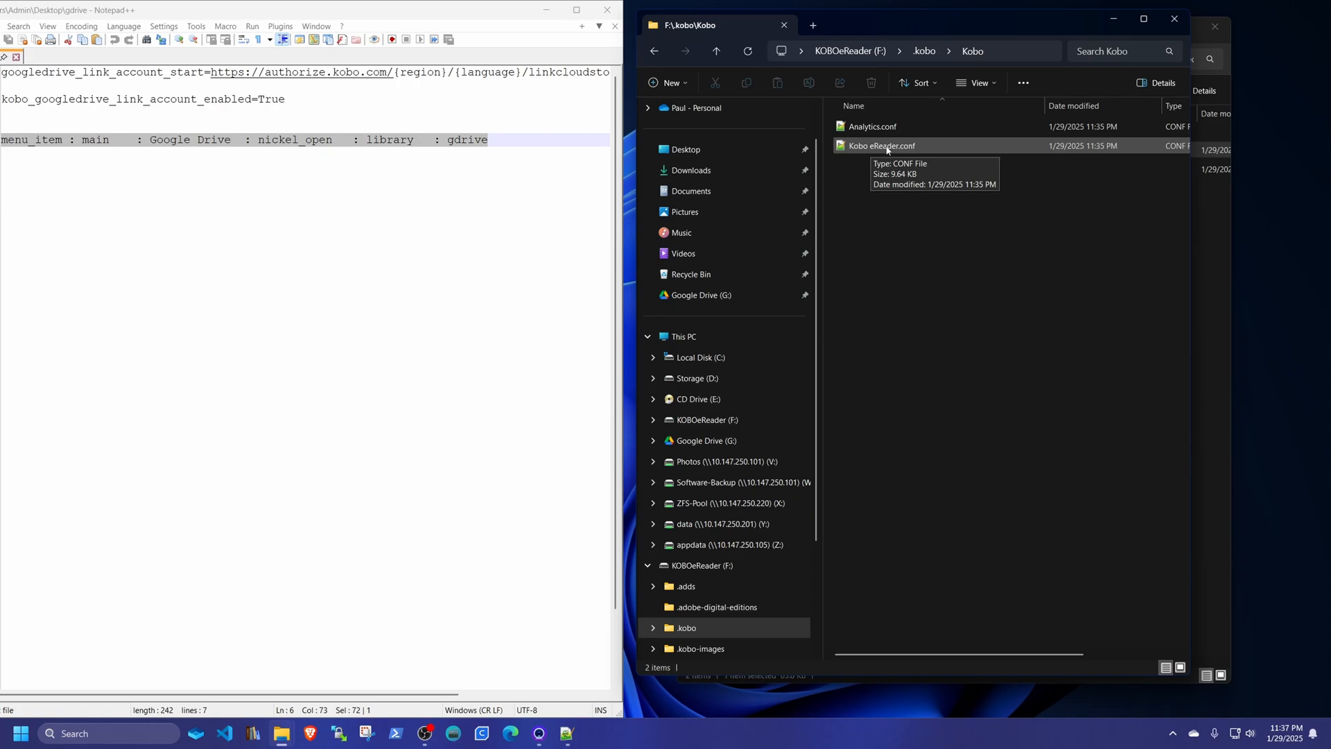
double_click(881, 146)
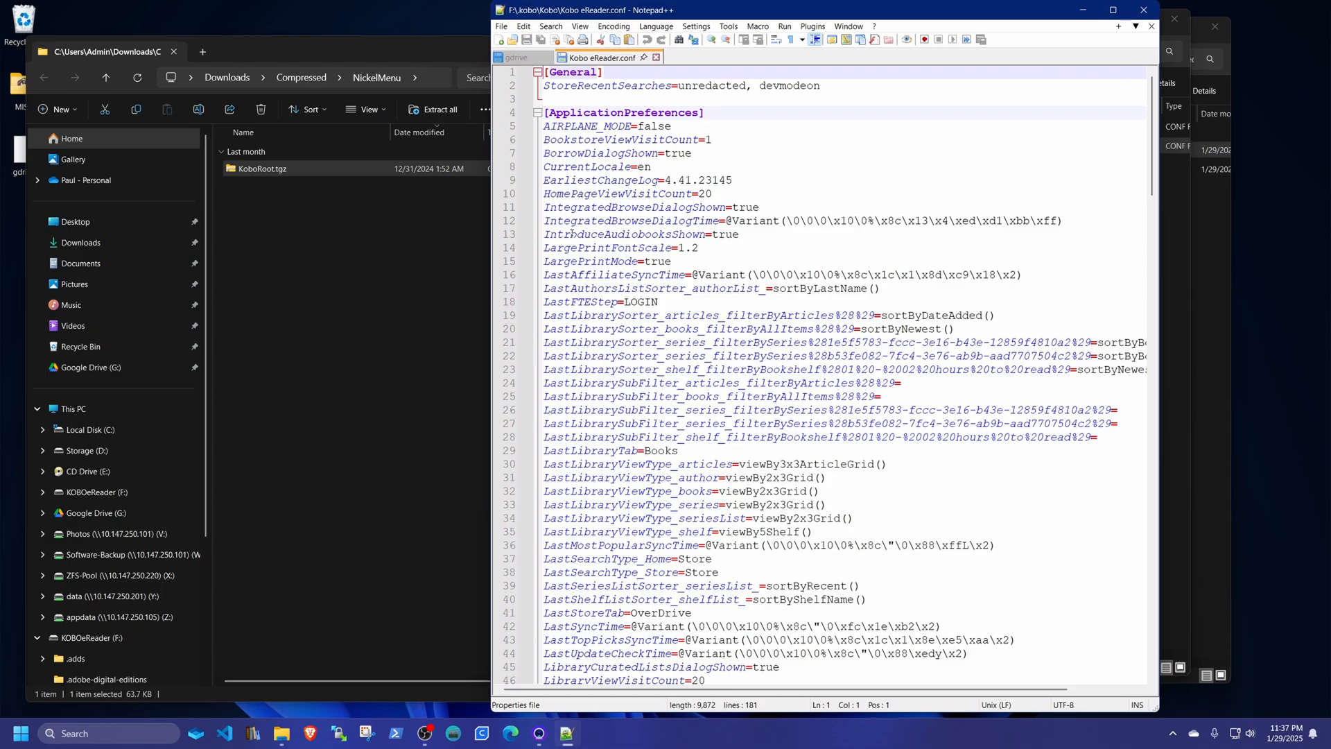
Scroll to [OneStoreServices] and pick the empty googledrive_link_account_start= line.
scroll(down, 3)
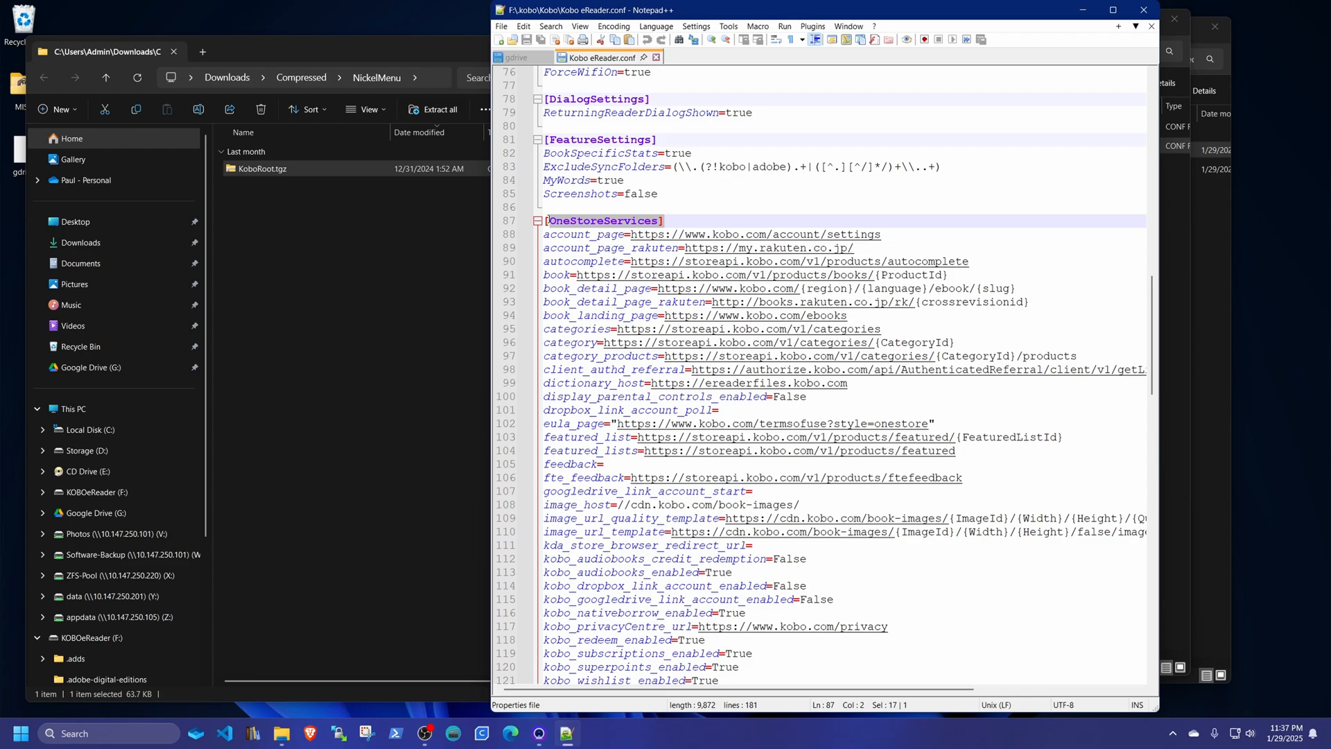
scroll(down, 3)
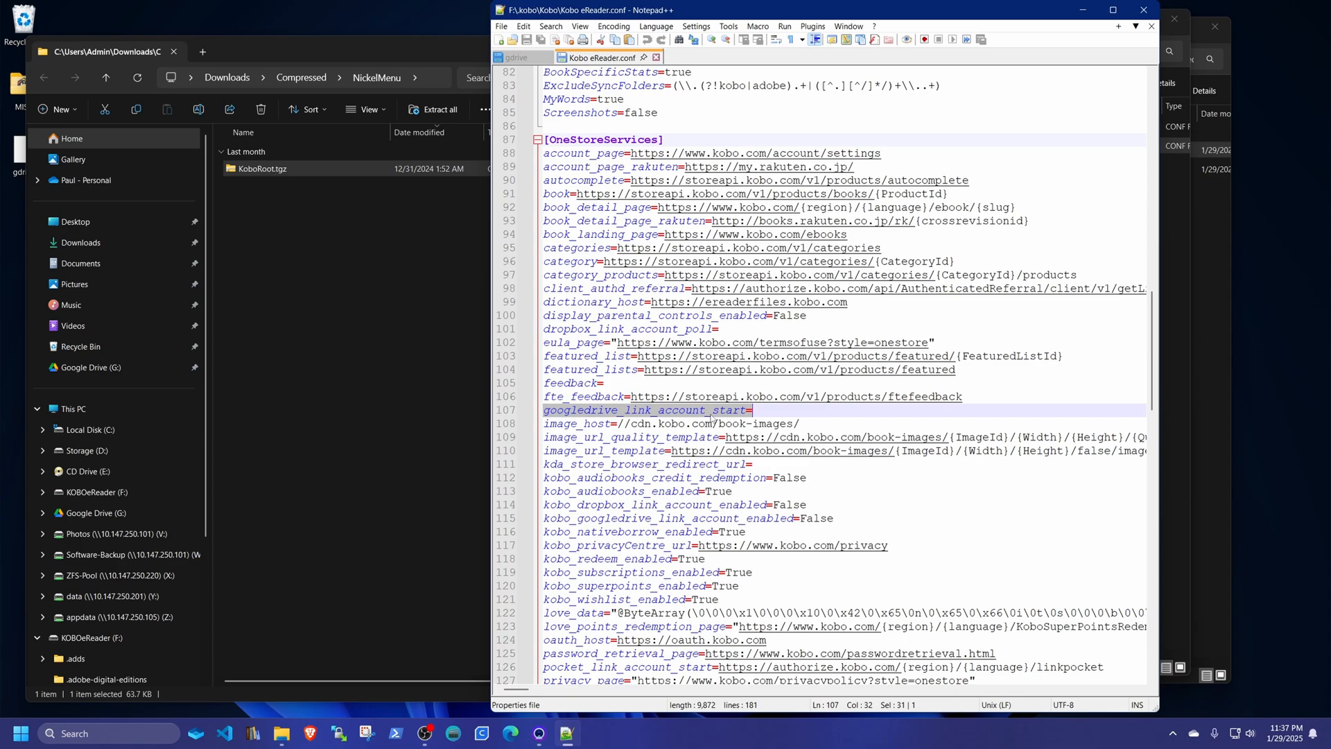
click(516, 58)
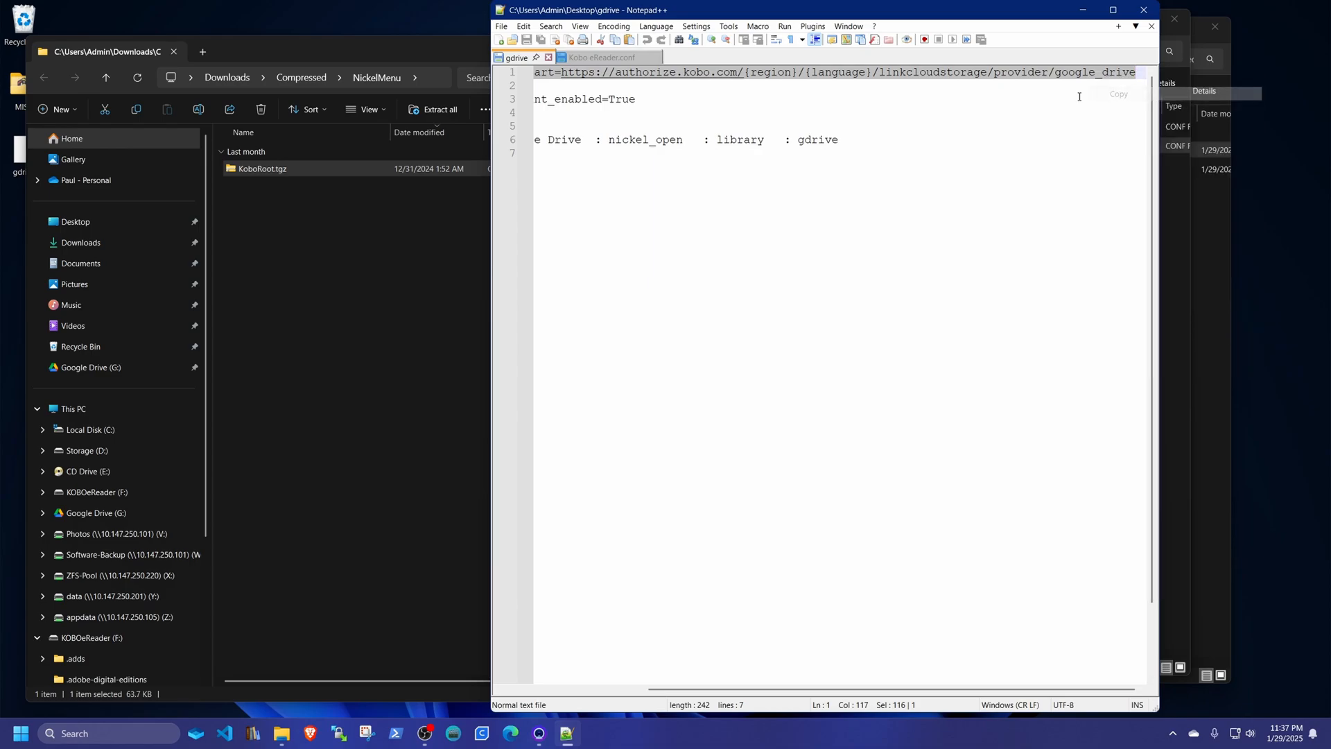
Paste the authorize.kobo.com Google Drive URL after googledrive_link_account_start=.
click(597, 57)
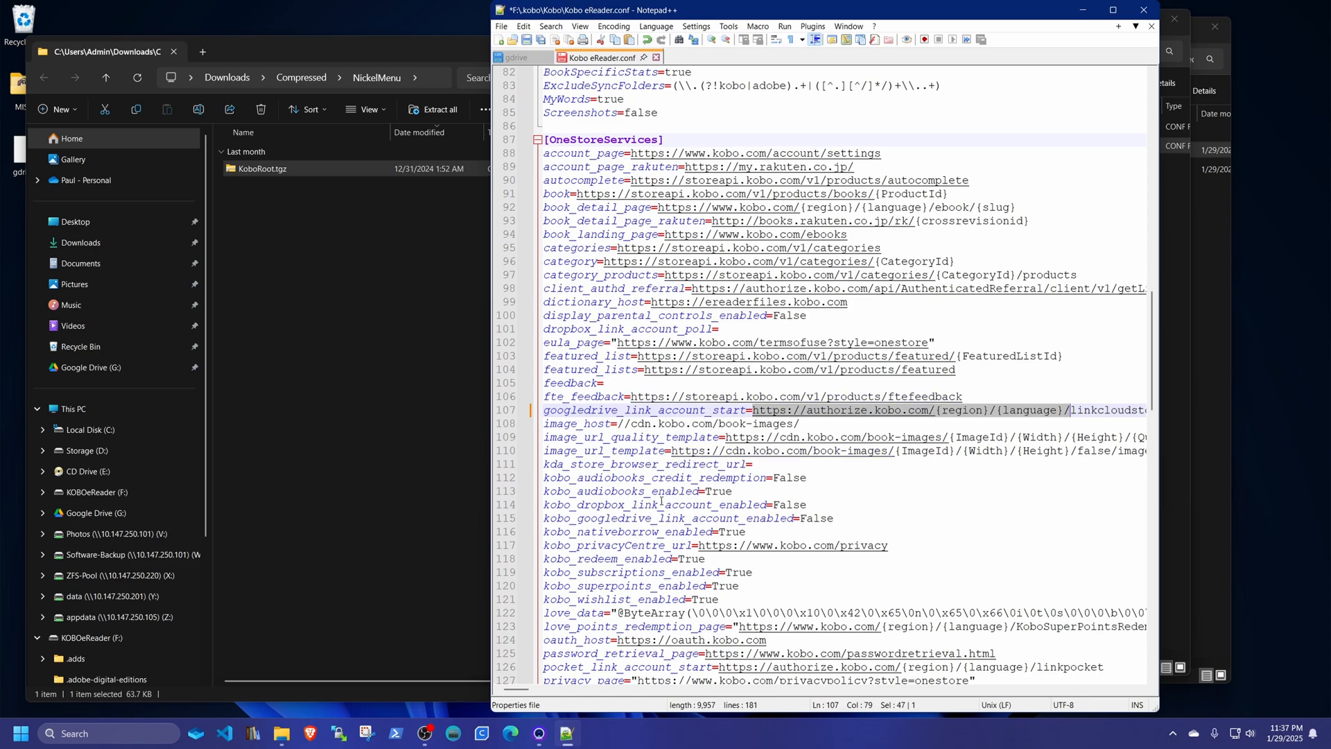
click(611, 518)
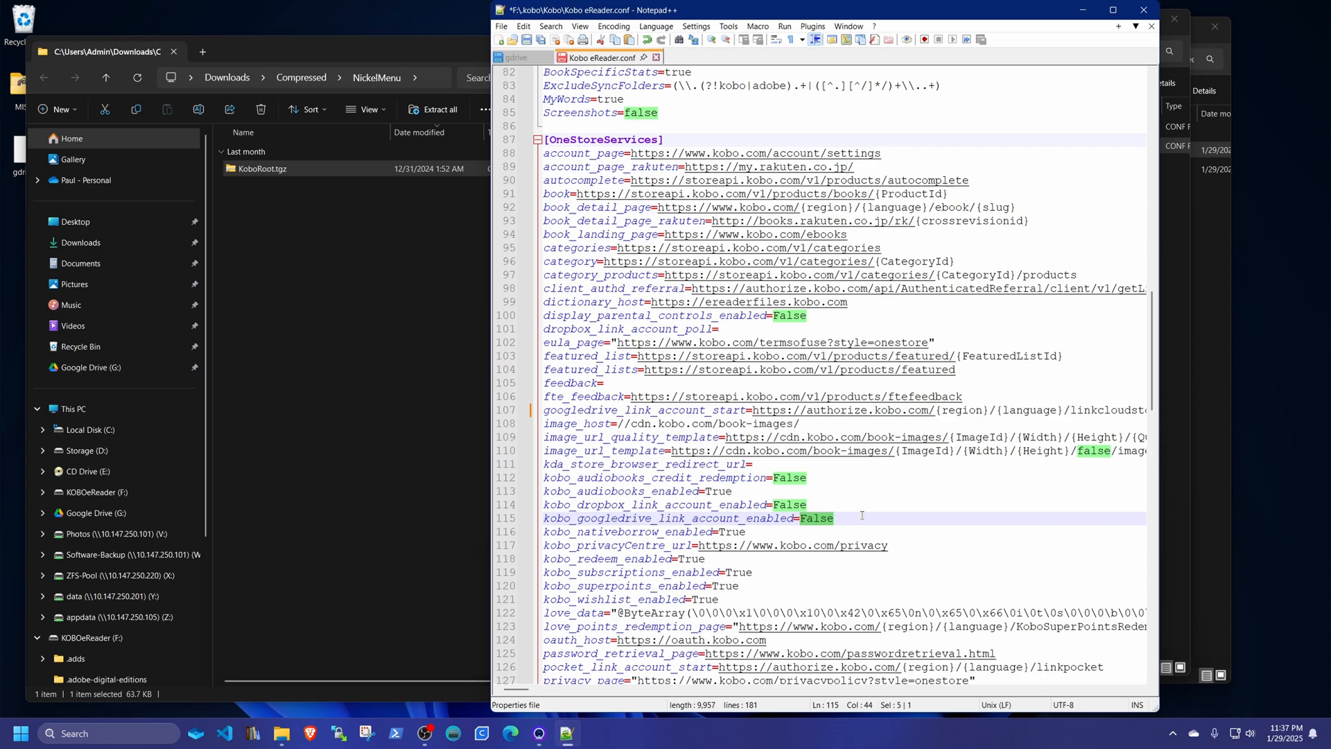
Change kobo_googledrive_link_account_enabled to True, save, and close Notepad++.
text(Tru)
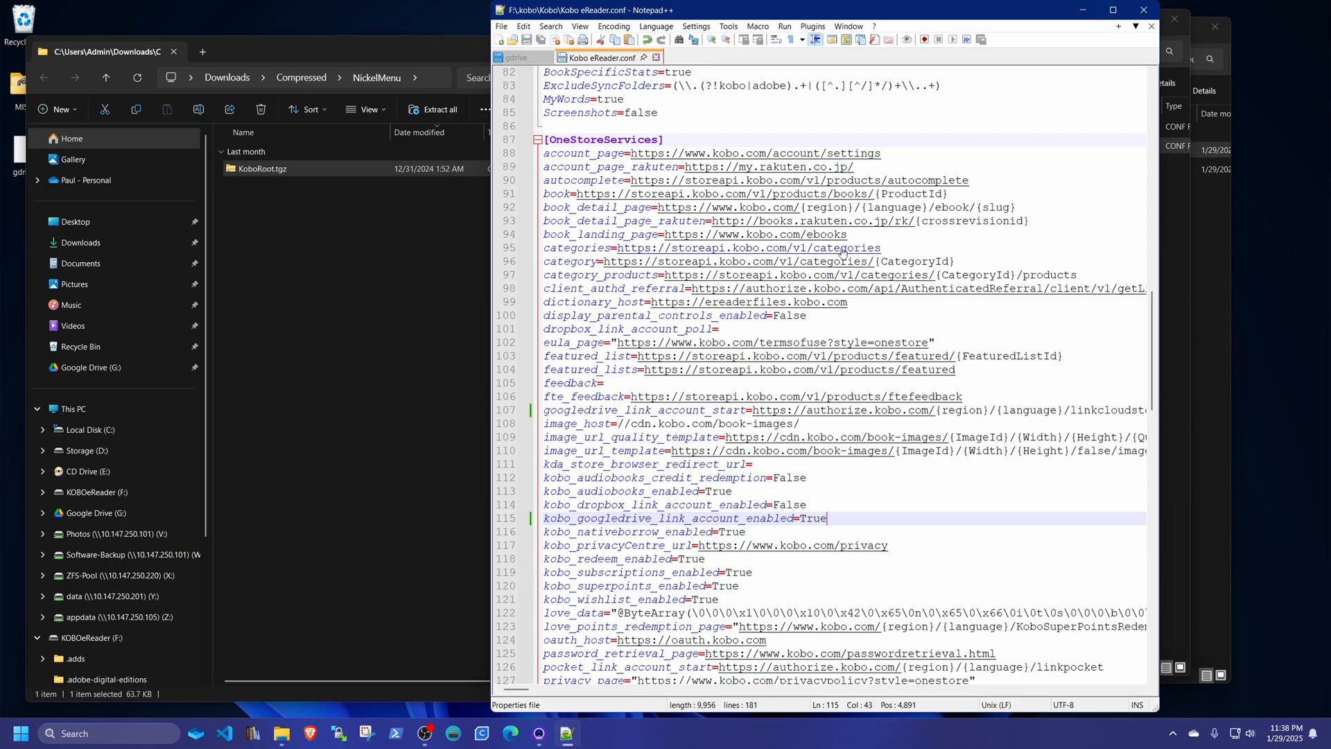
click(1143, 27)
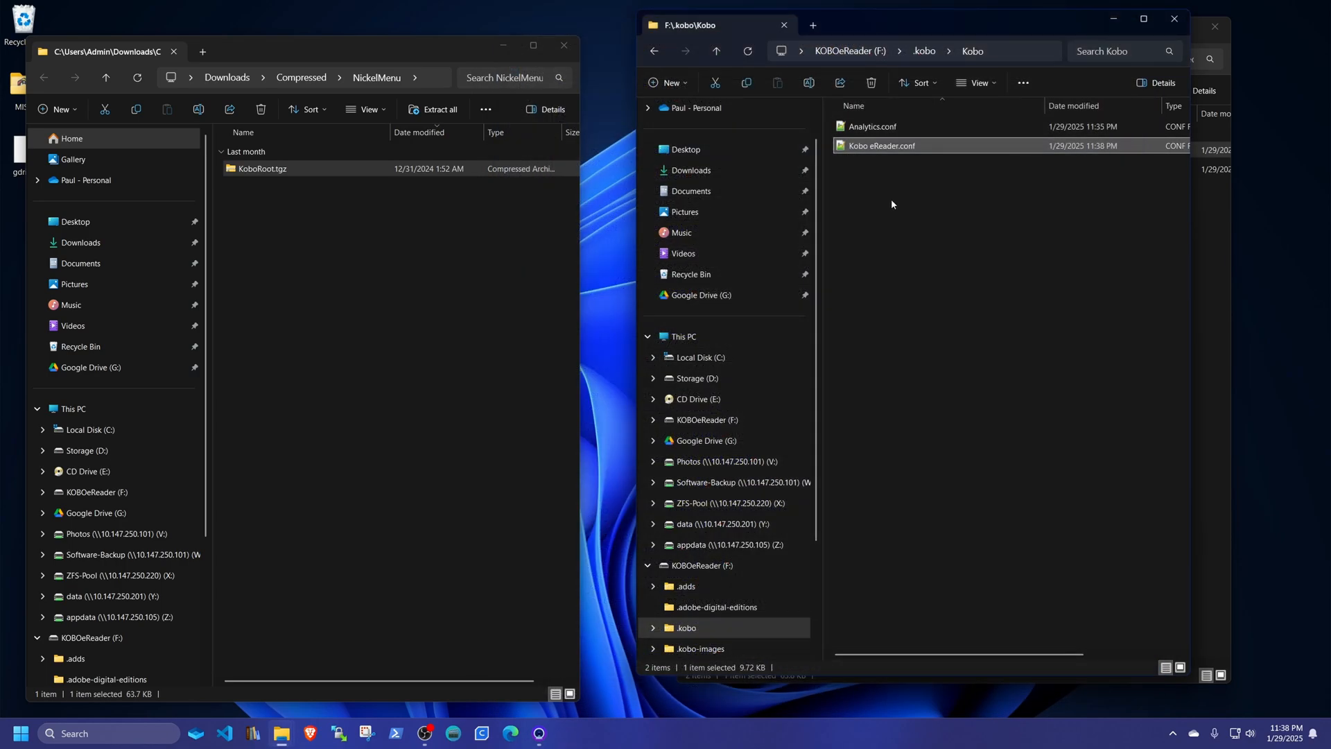
Eject KOBOeReader (F:) from its navigation-pane context menu.
right_click(707, 420)
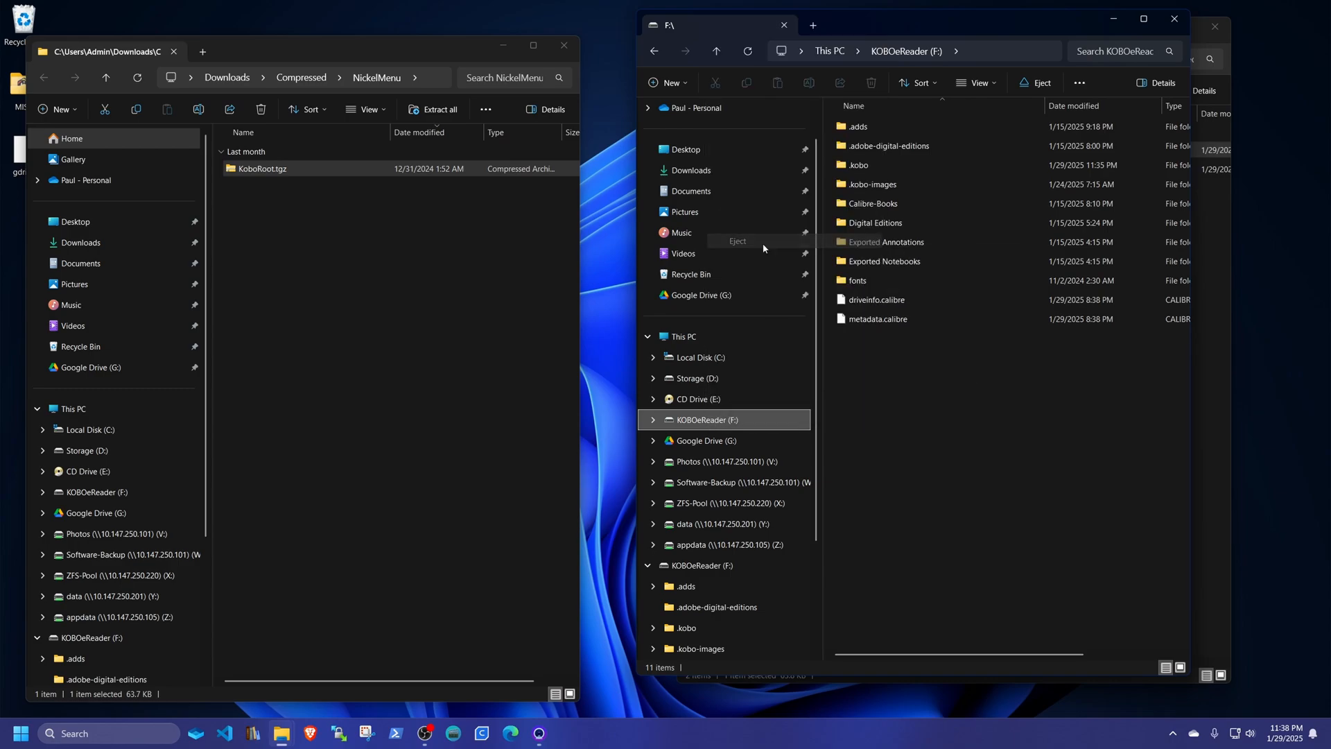
click(738, 240)
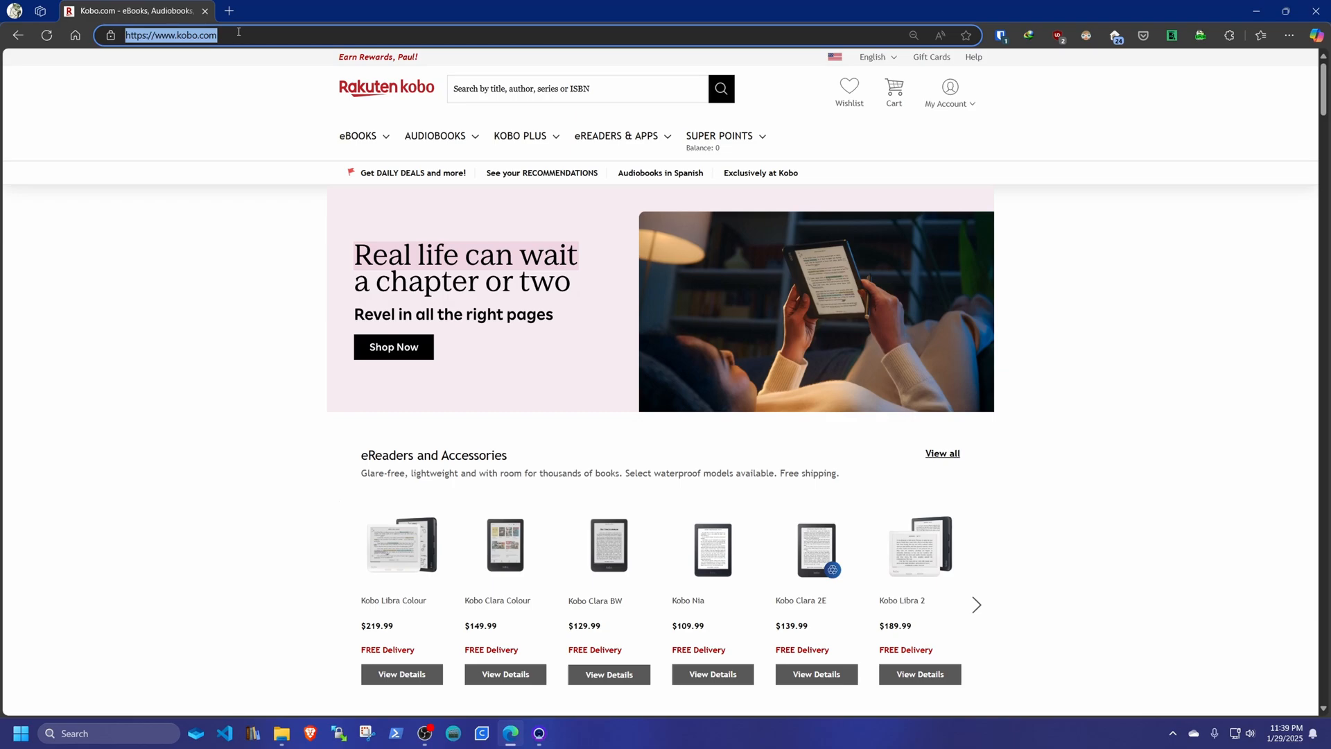
Go to kobo.com/activate to reach the Link with Google Drive page.
text(activate)
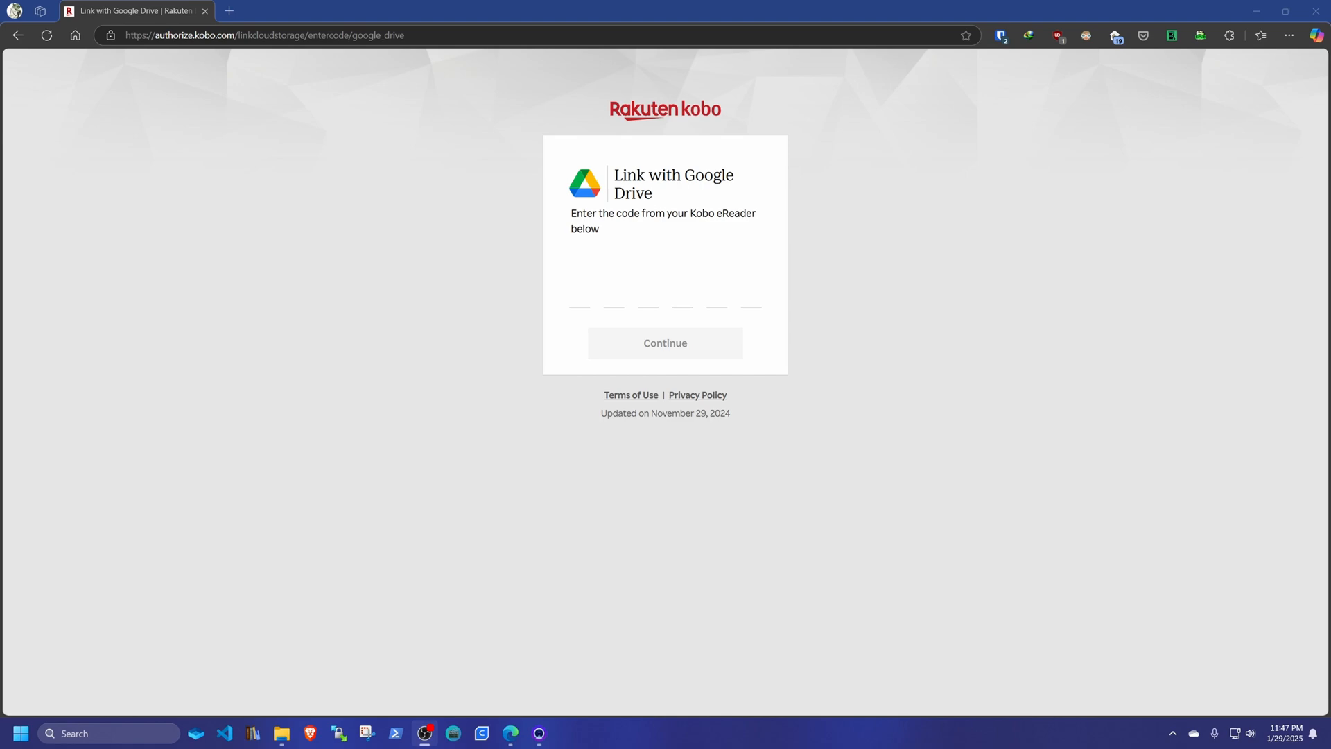
click(578, 295)
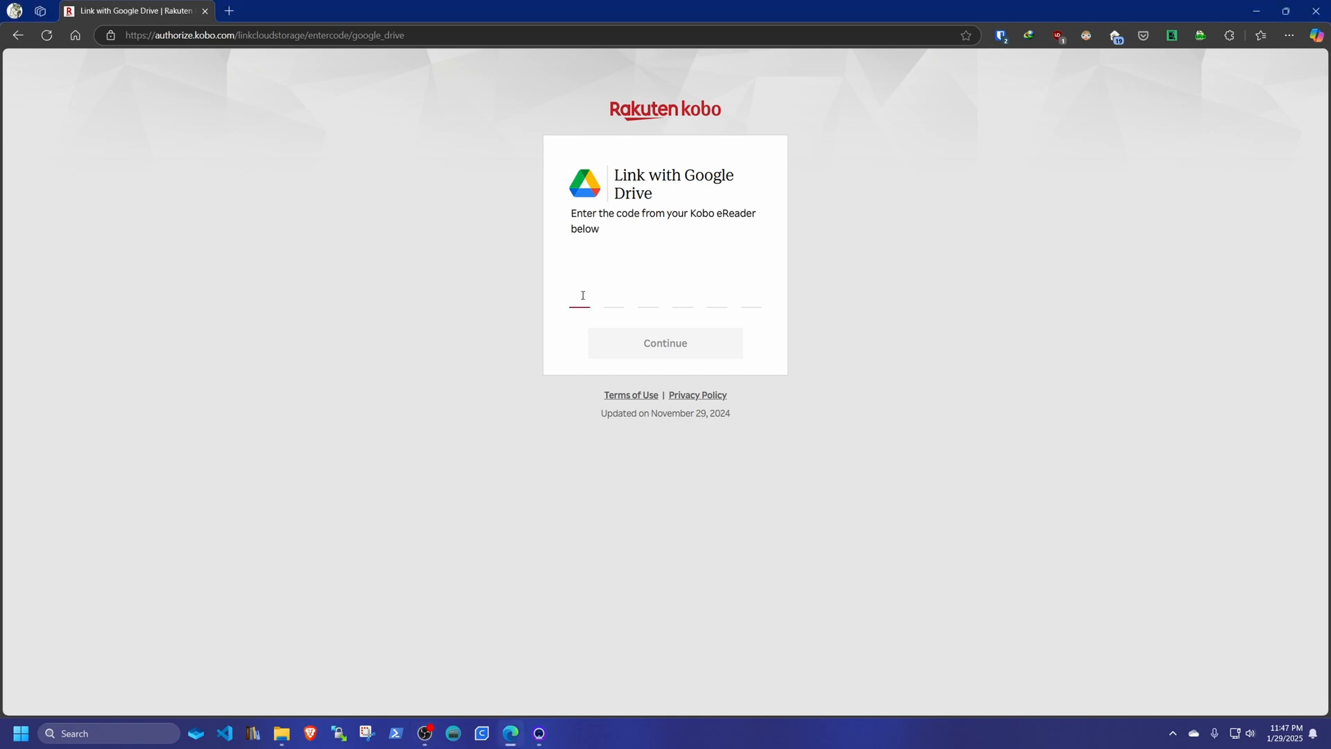
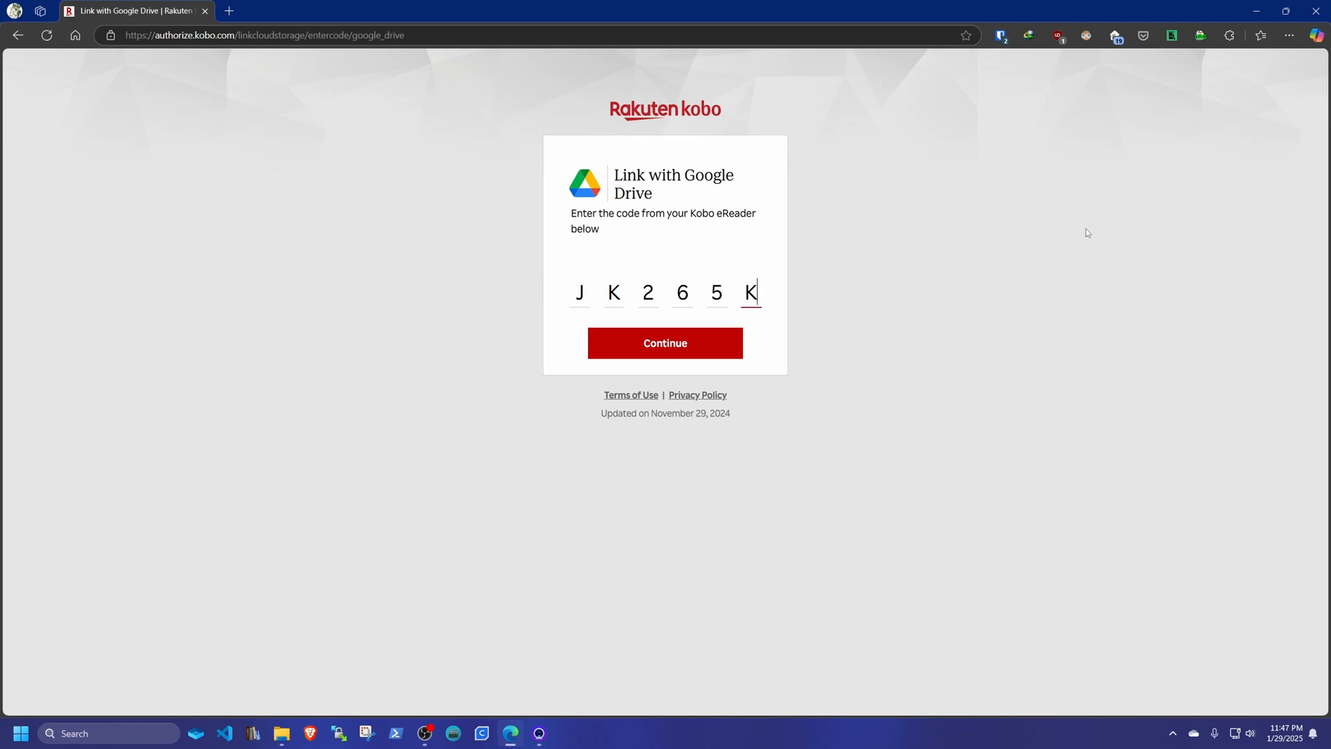
mouse_move(979, 263)
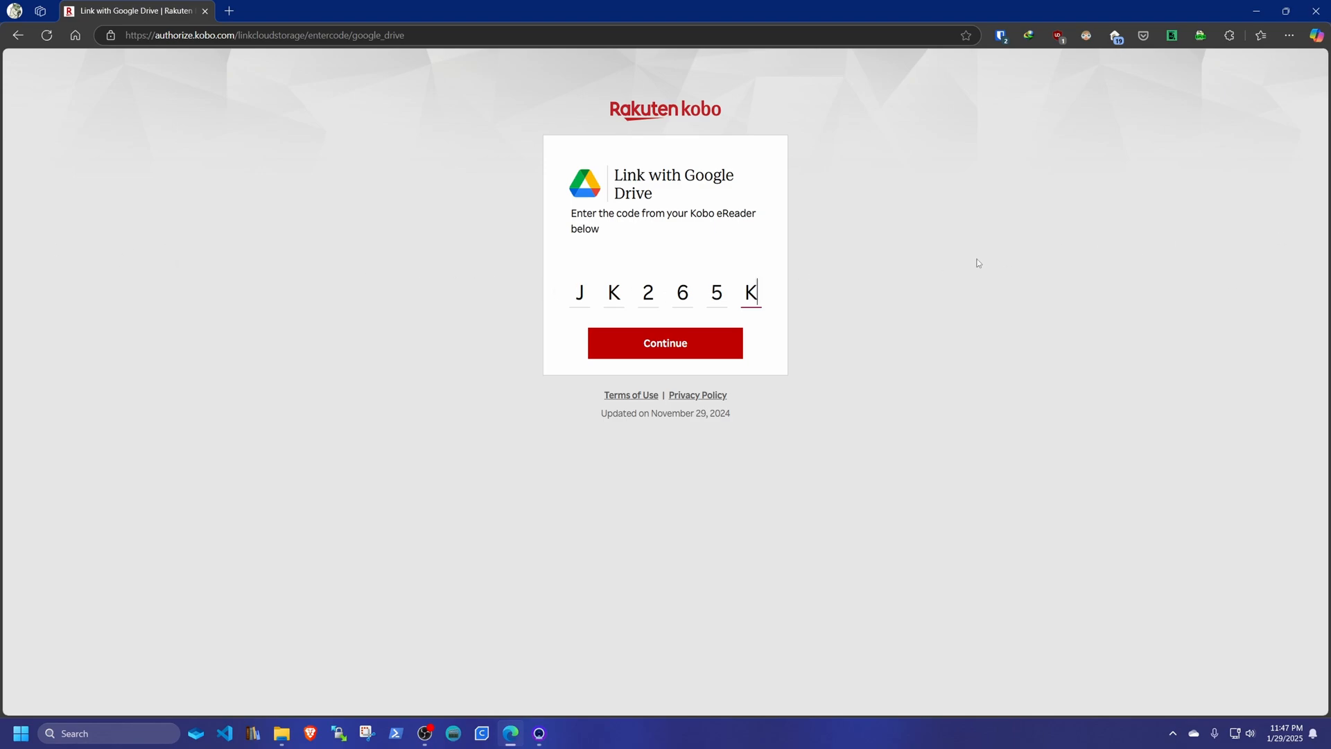
click(665, 343)
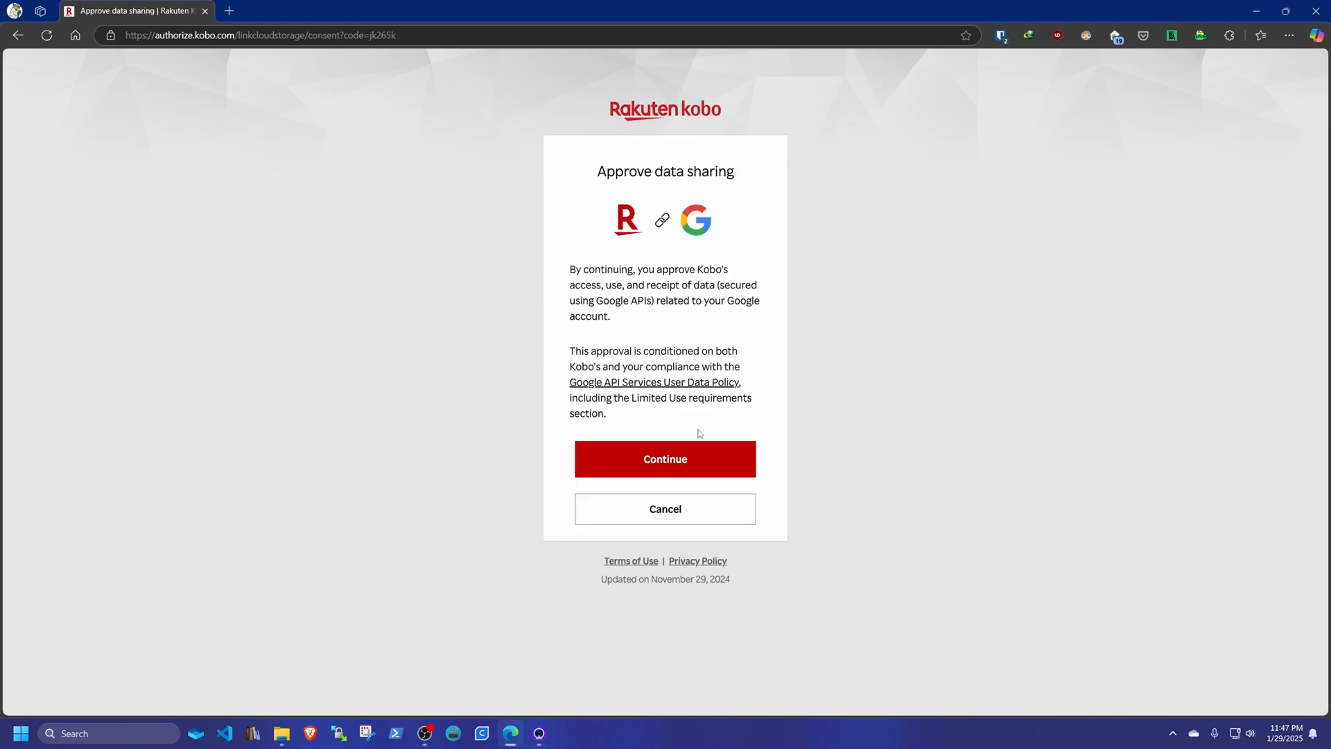
Approve Google data sharing, then open the Rakuten Kobo folder in Google Drive.
click(665, 459)
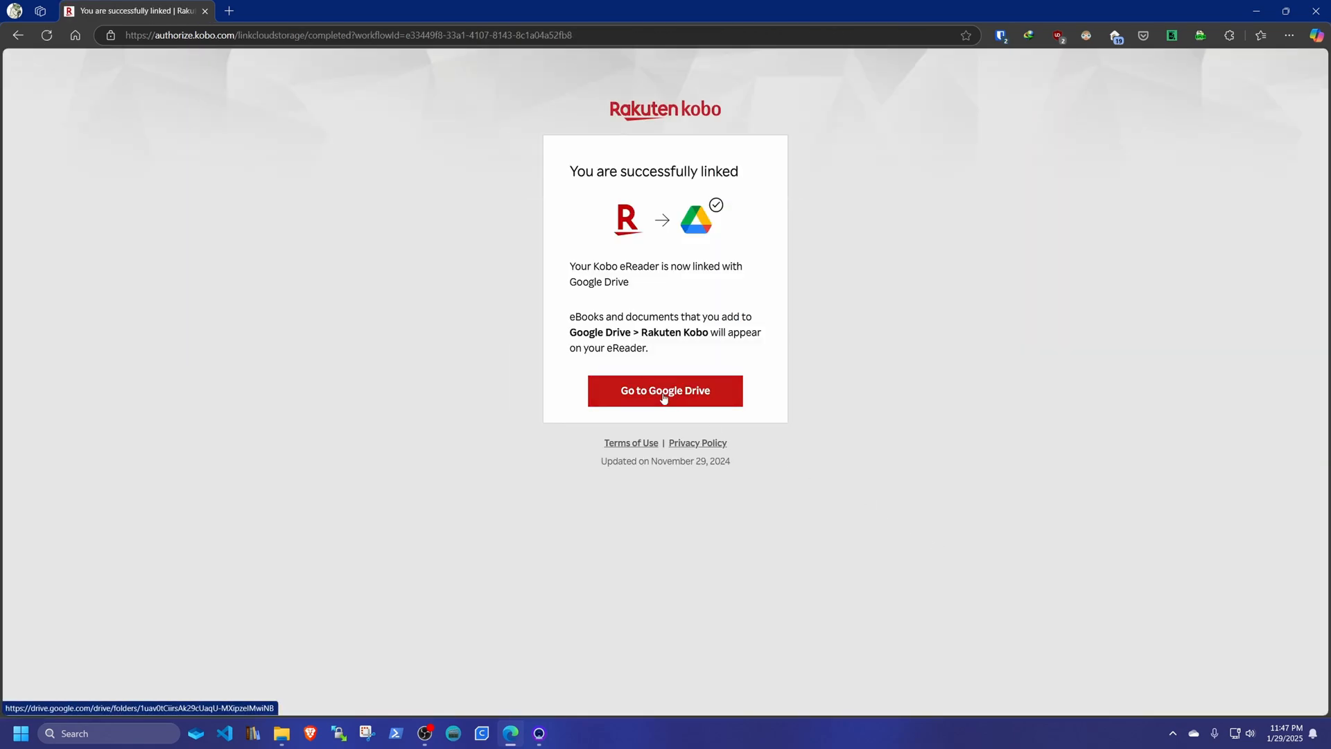
click(665, 390)
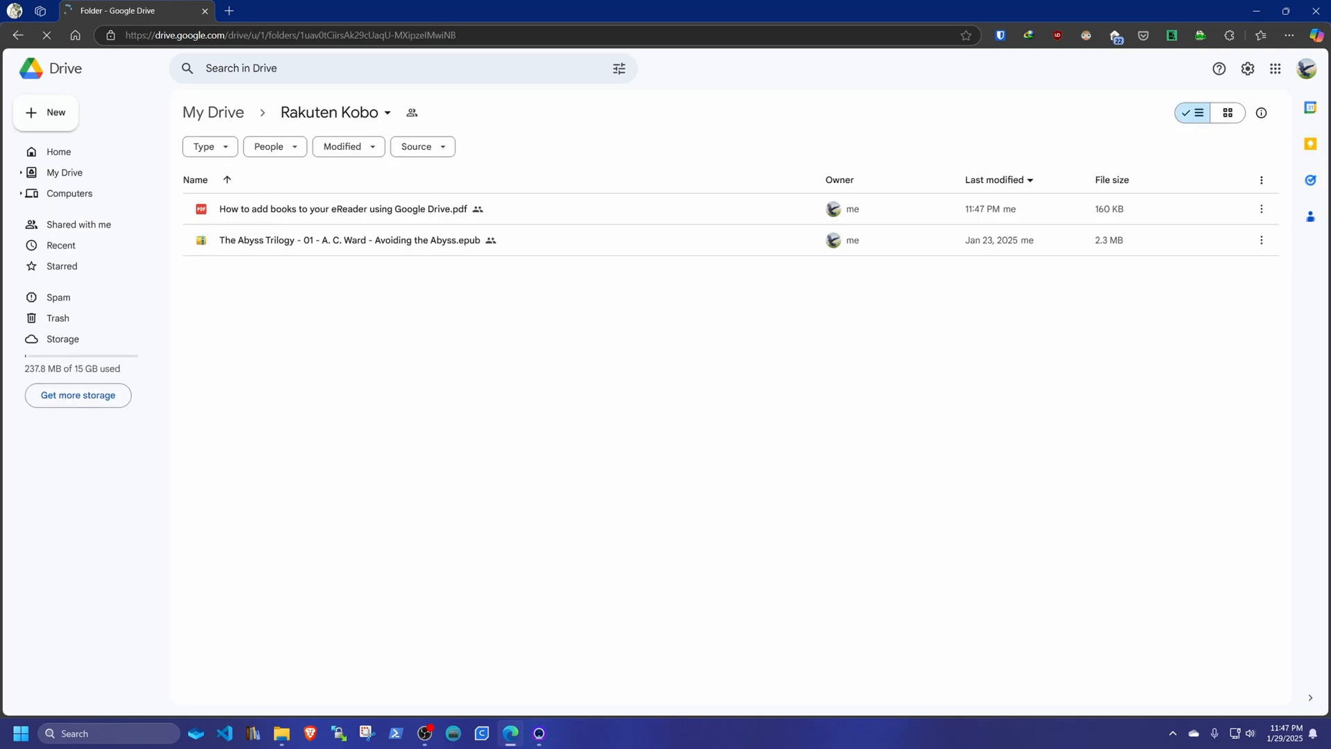